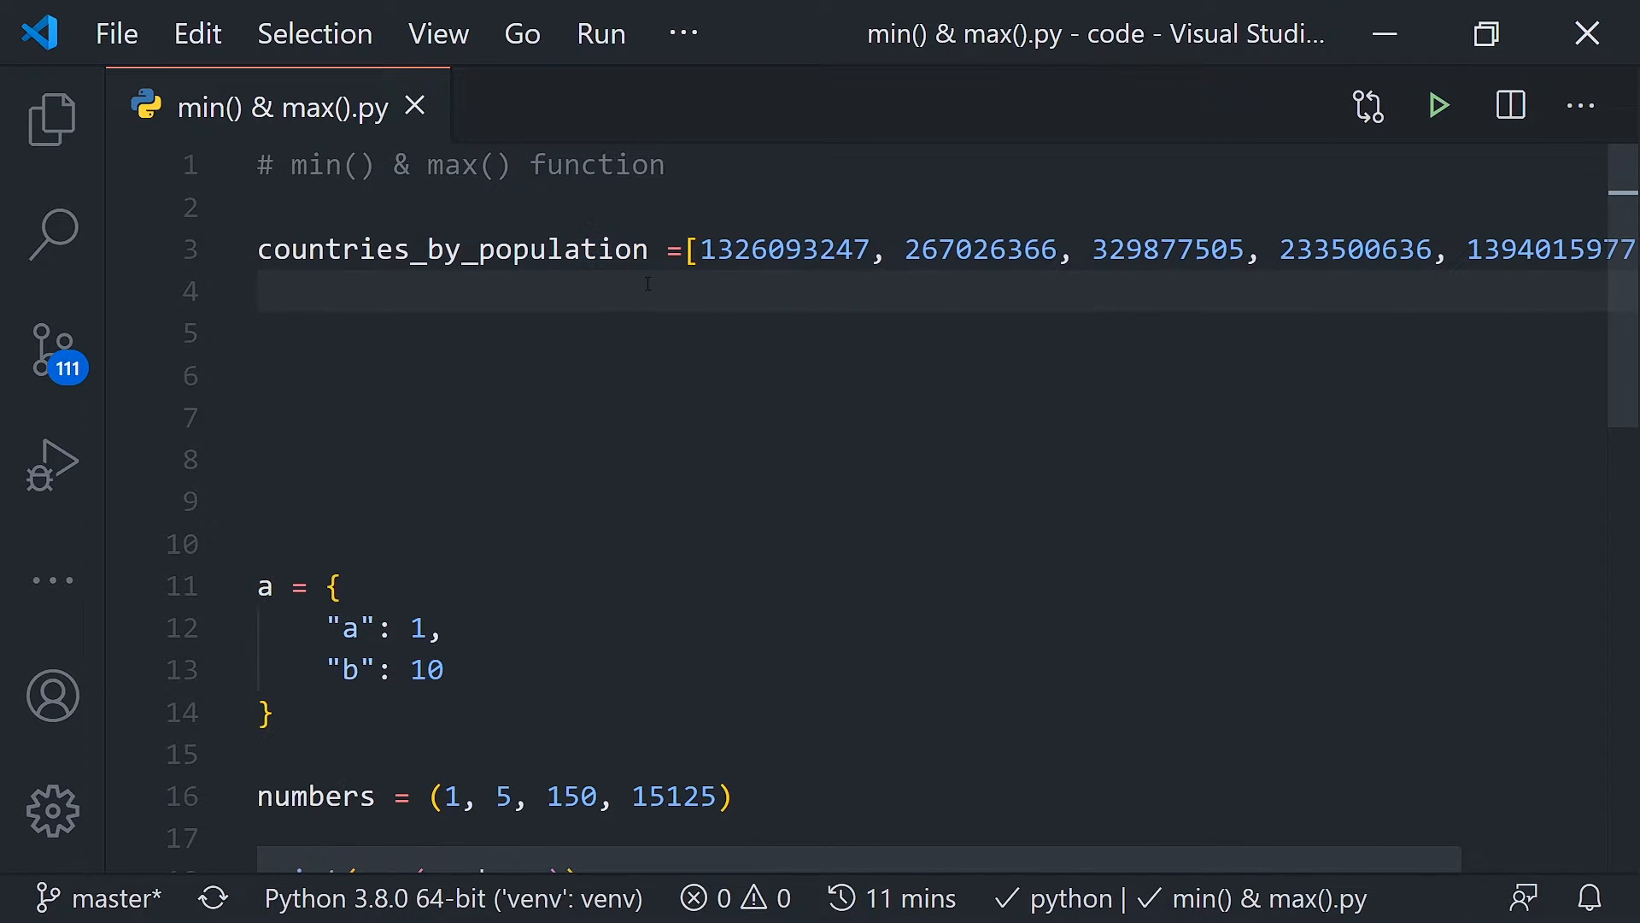
mouse_move(612, 303)
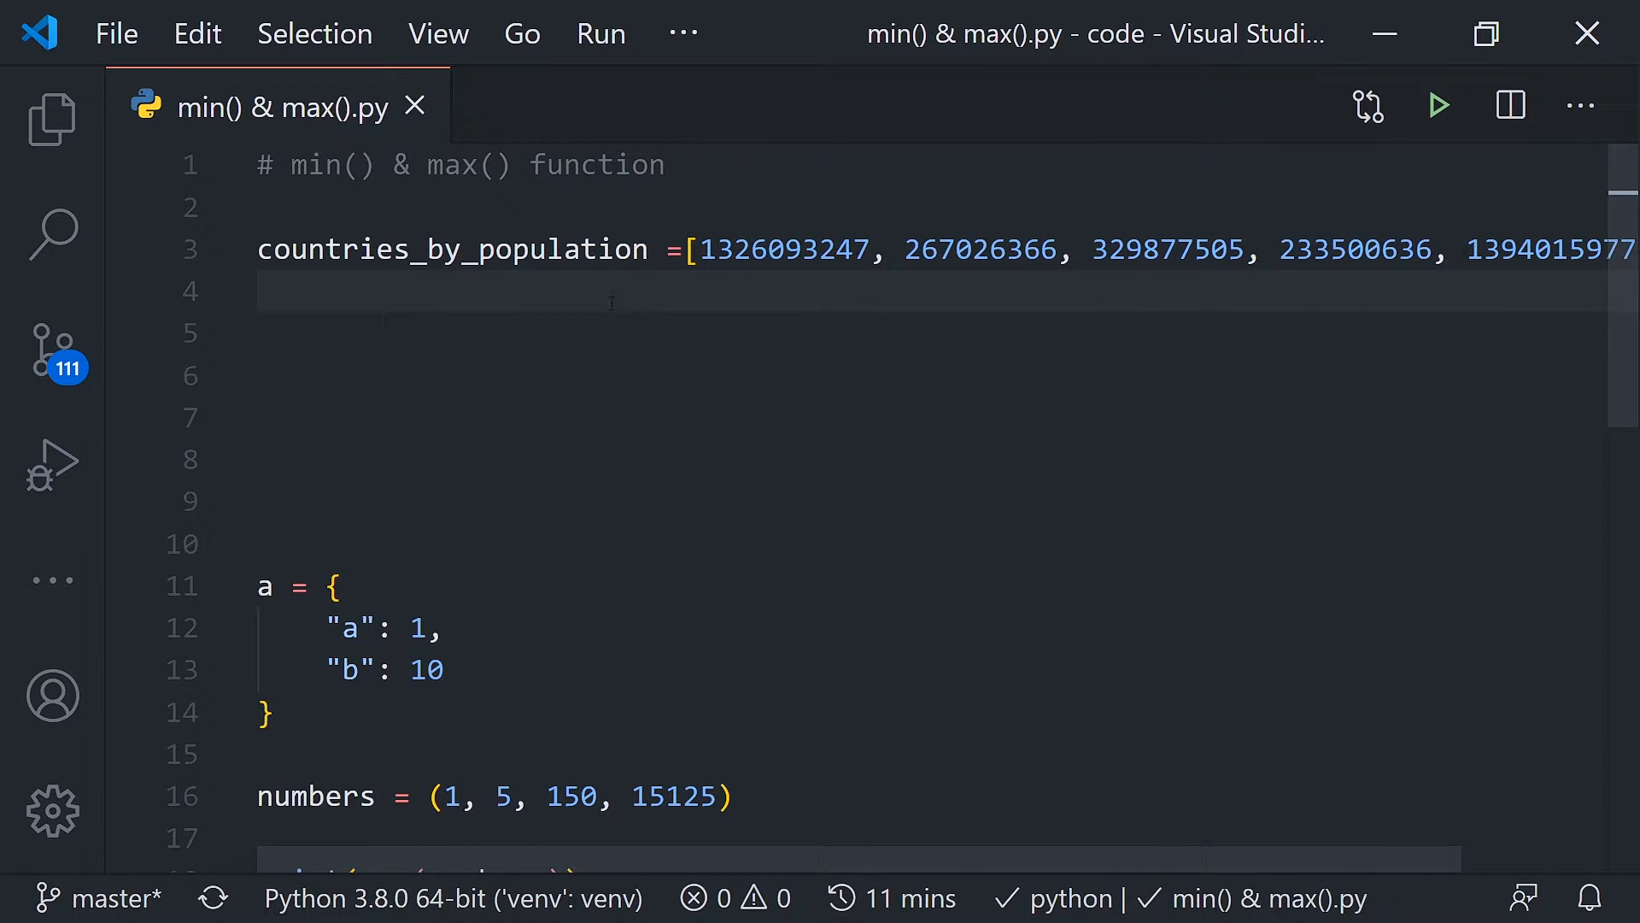
click(492, 376)
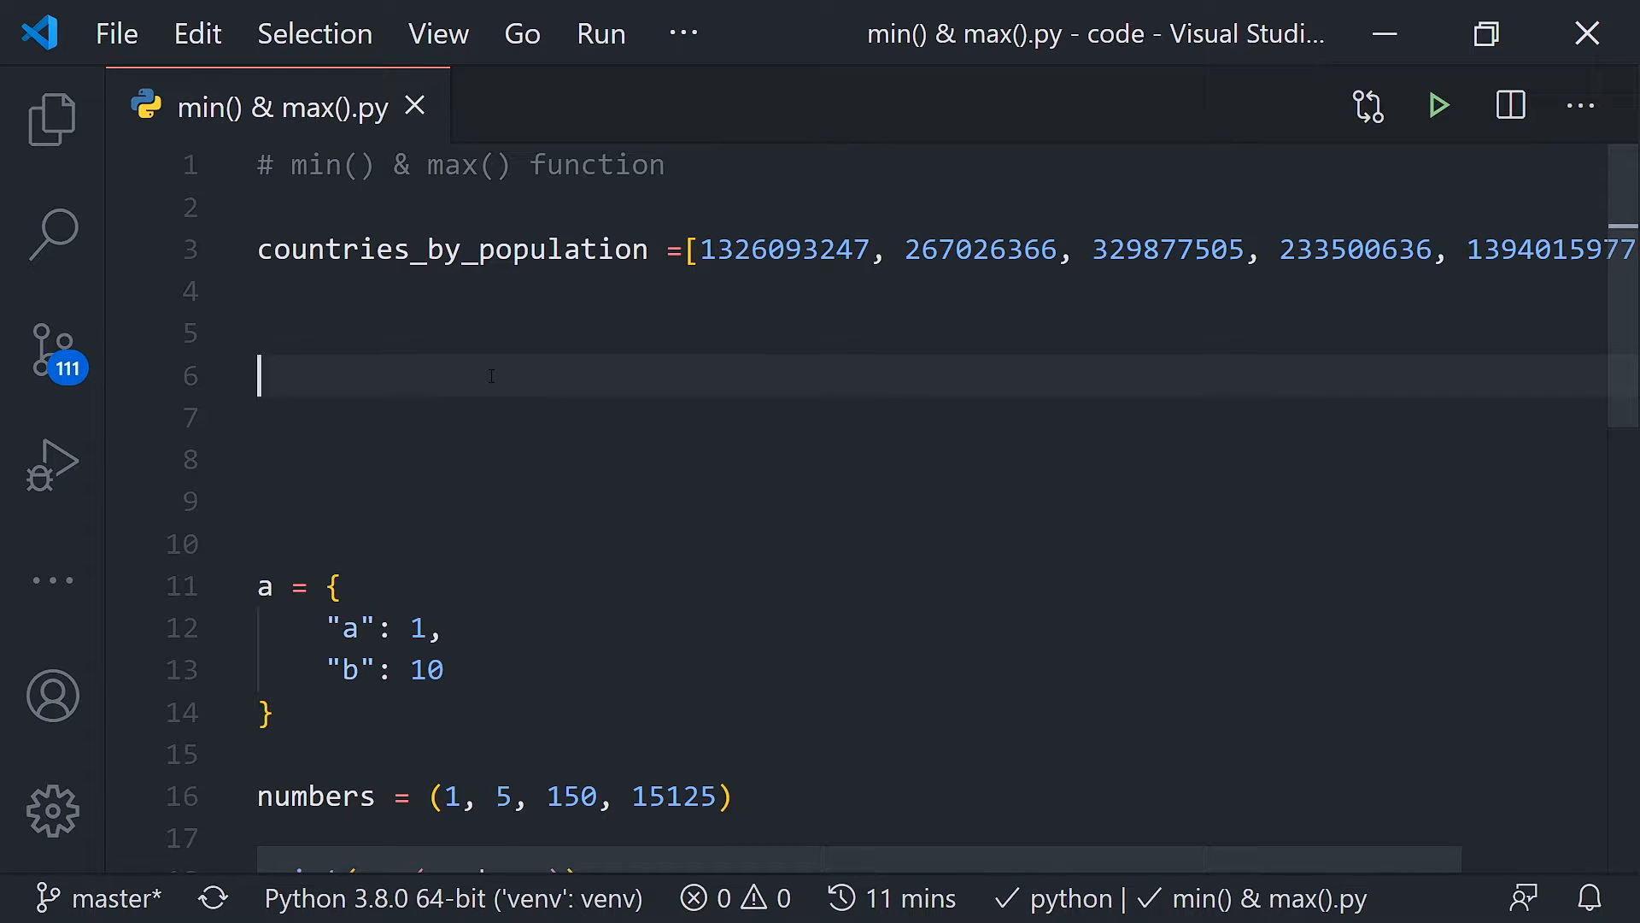
text(print()
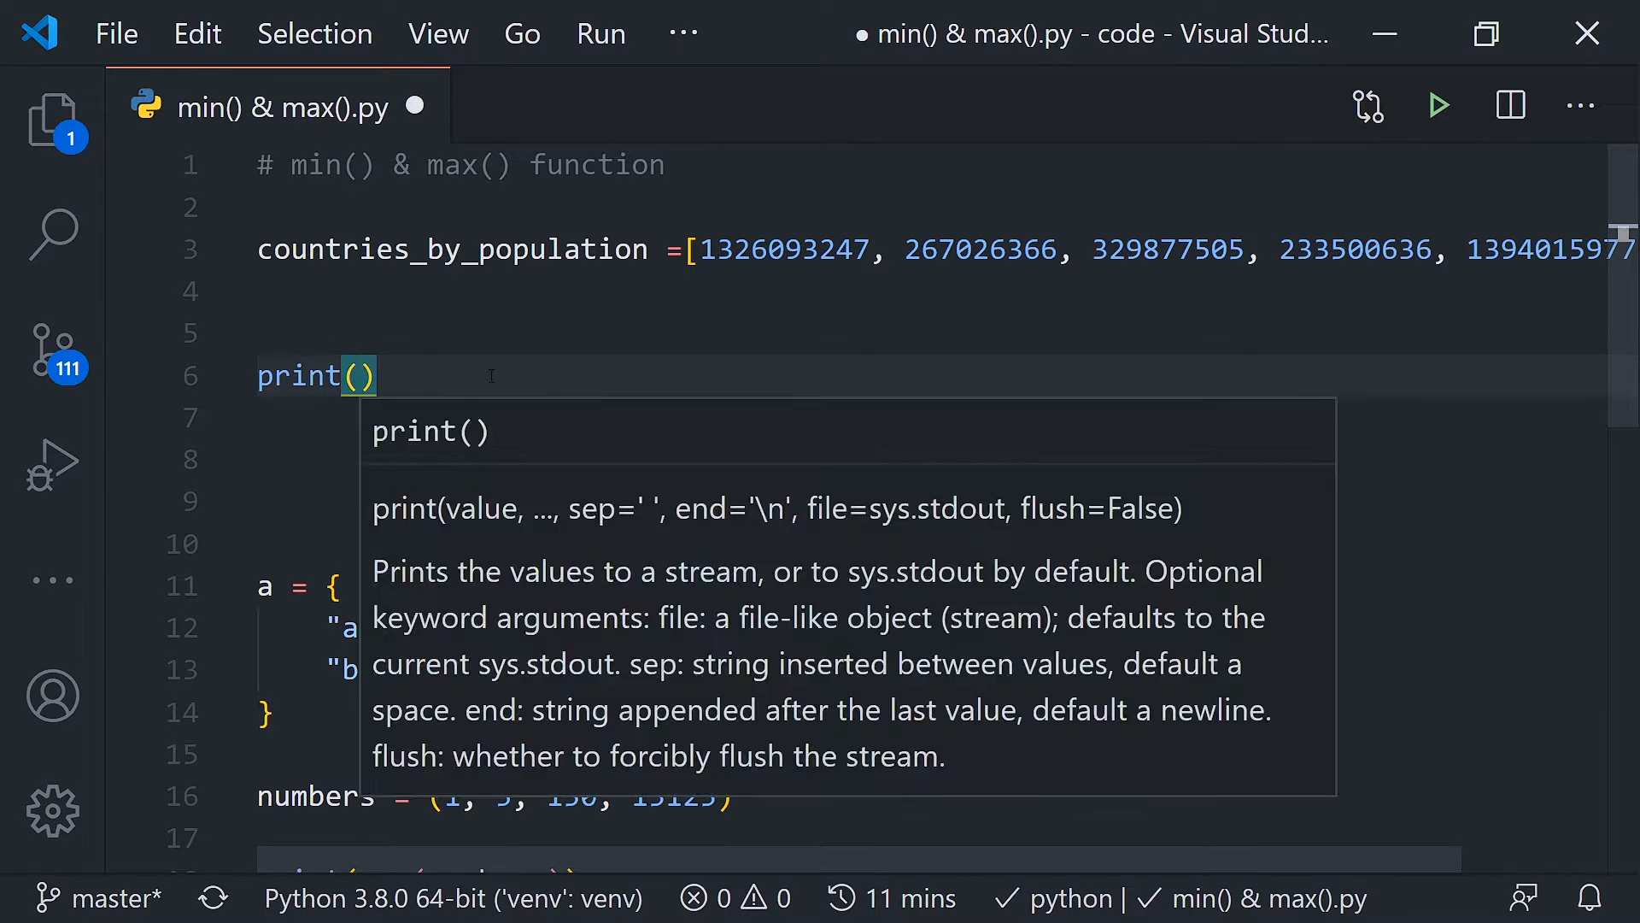
text(max()
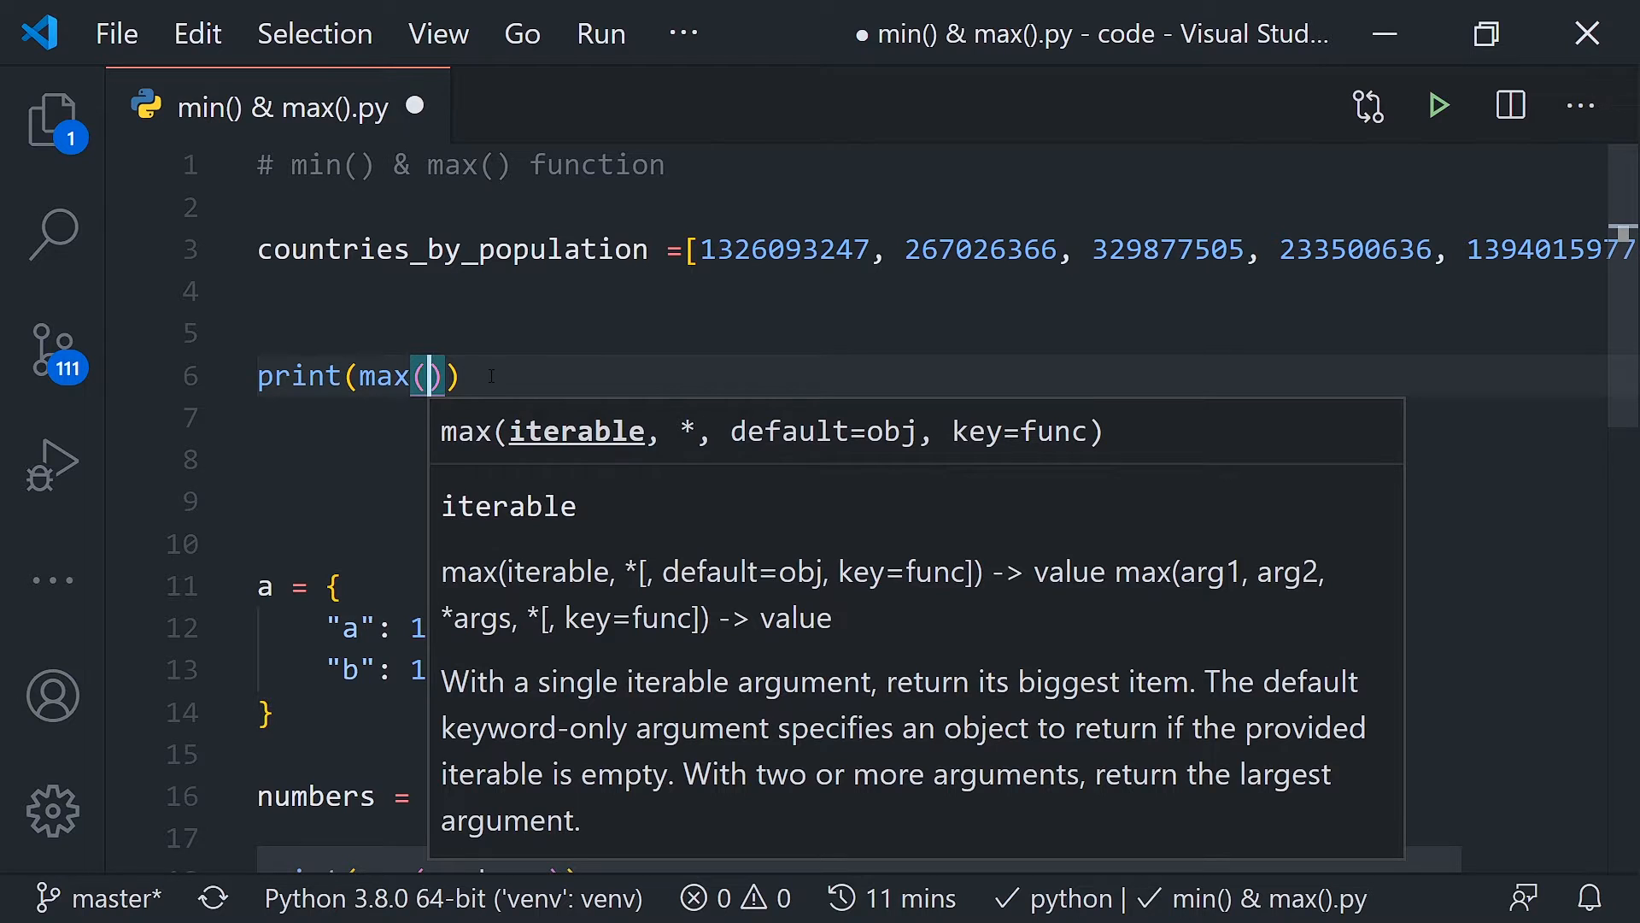
text(countries_by_population)
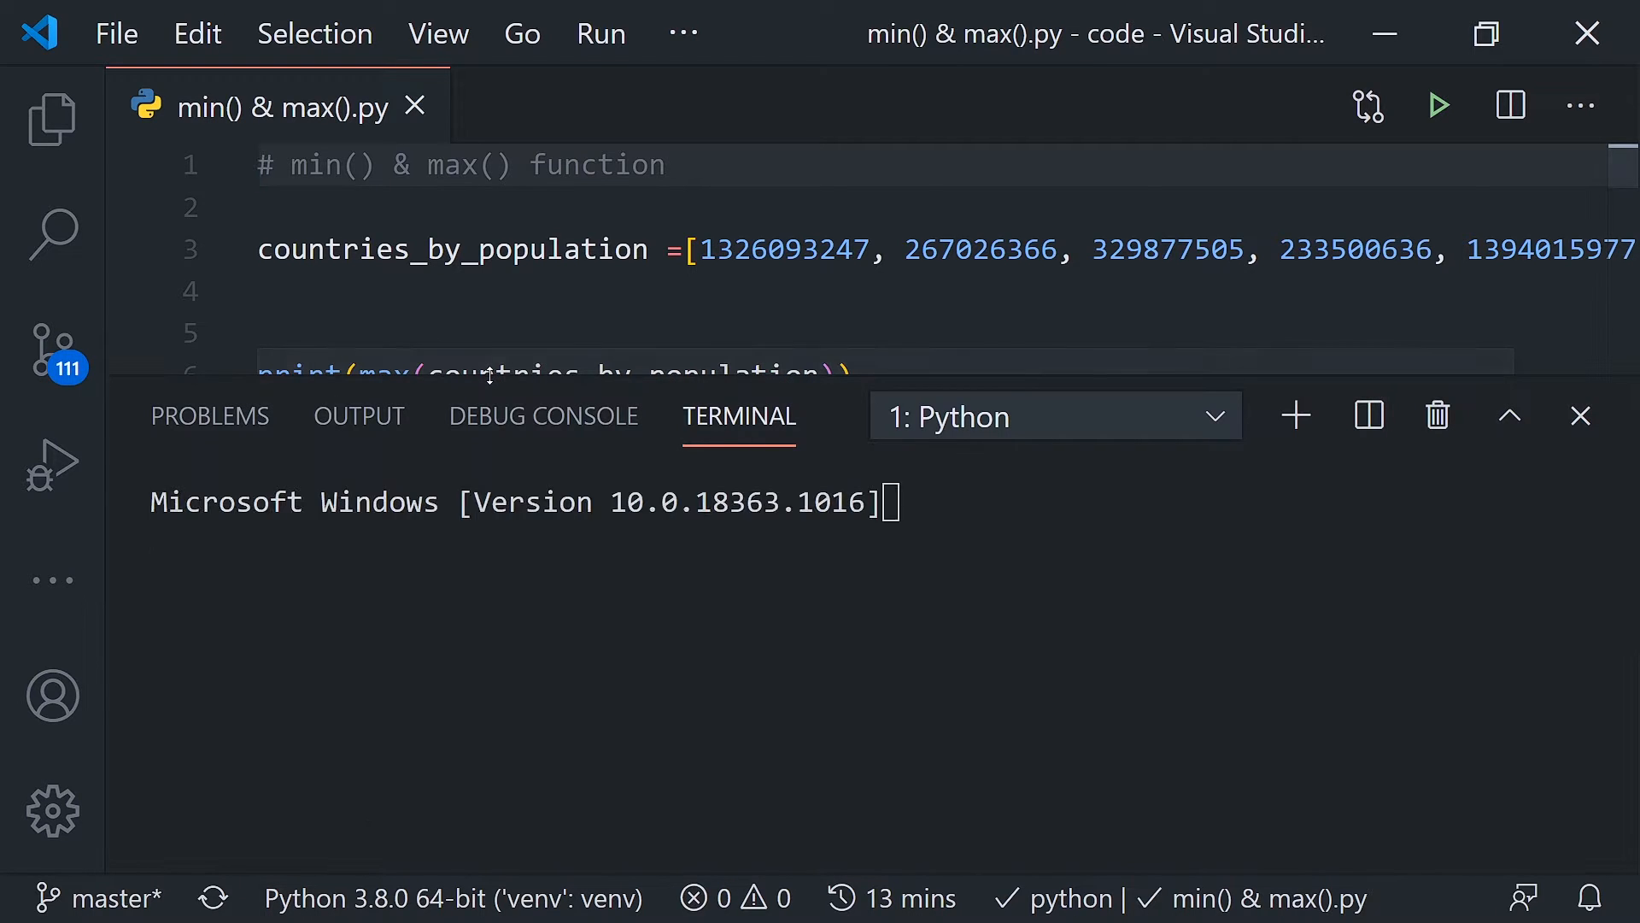
click(1439, 104)
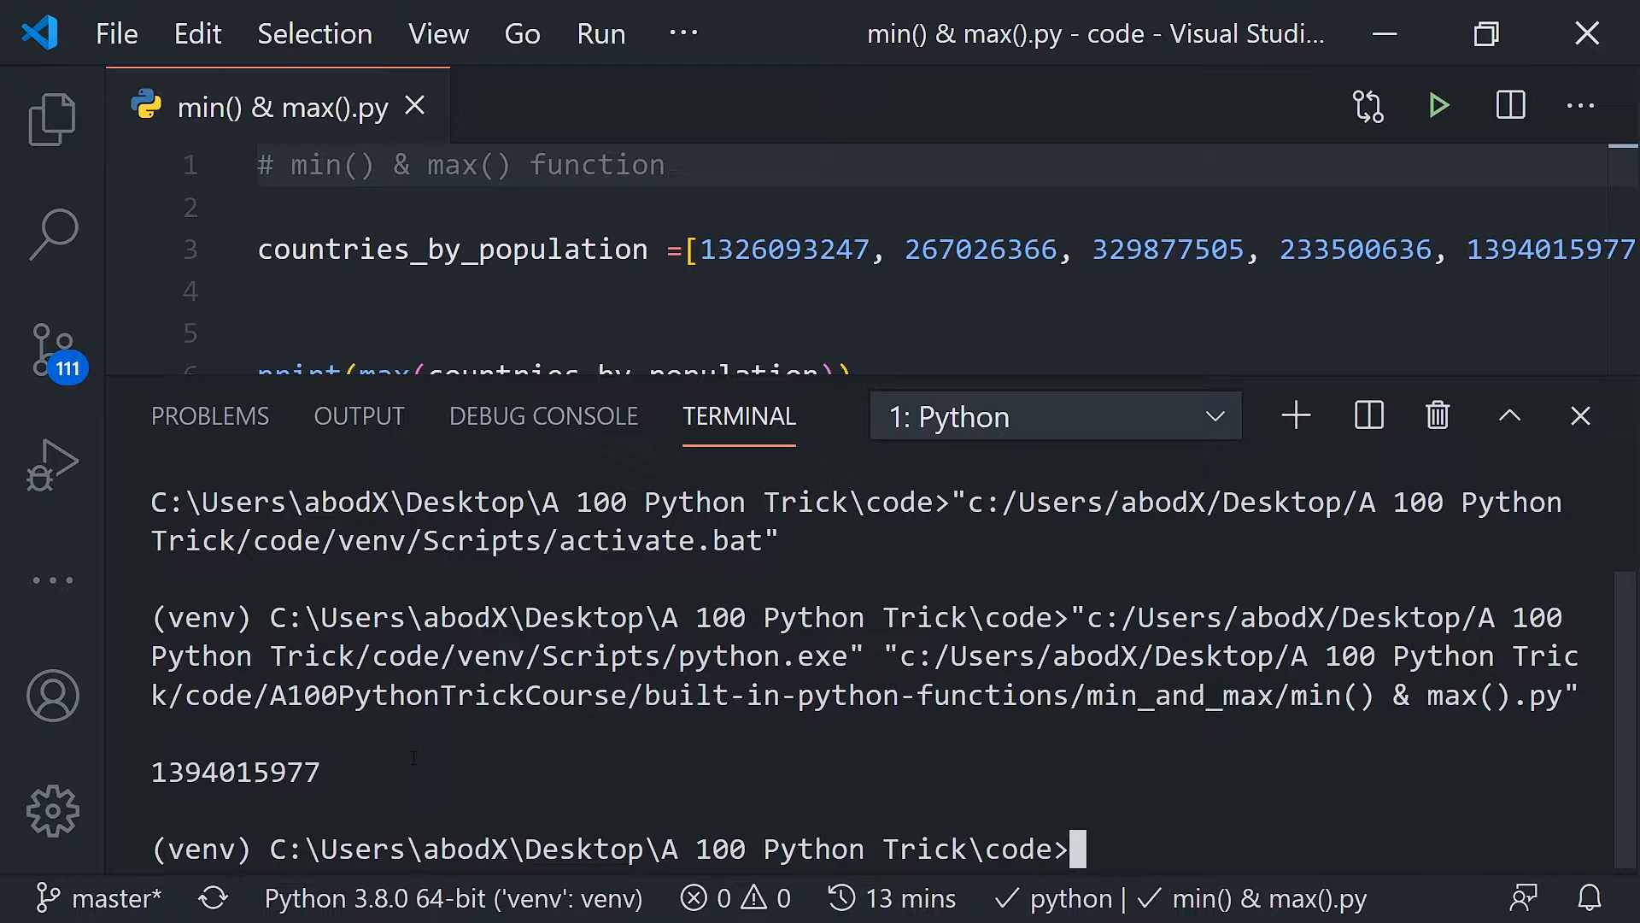
Step: Change line 6 to print(min(countries_by_population)) and save the file
scroll(down, 3)
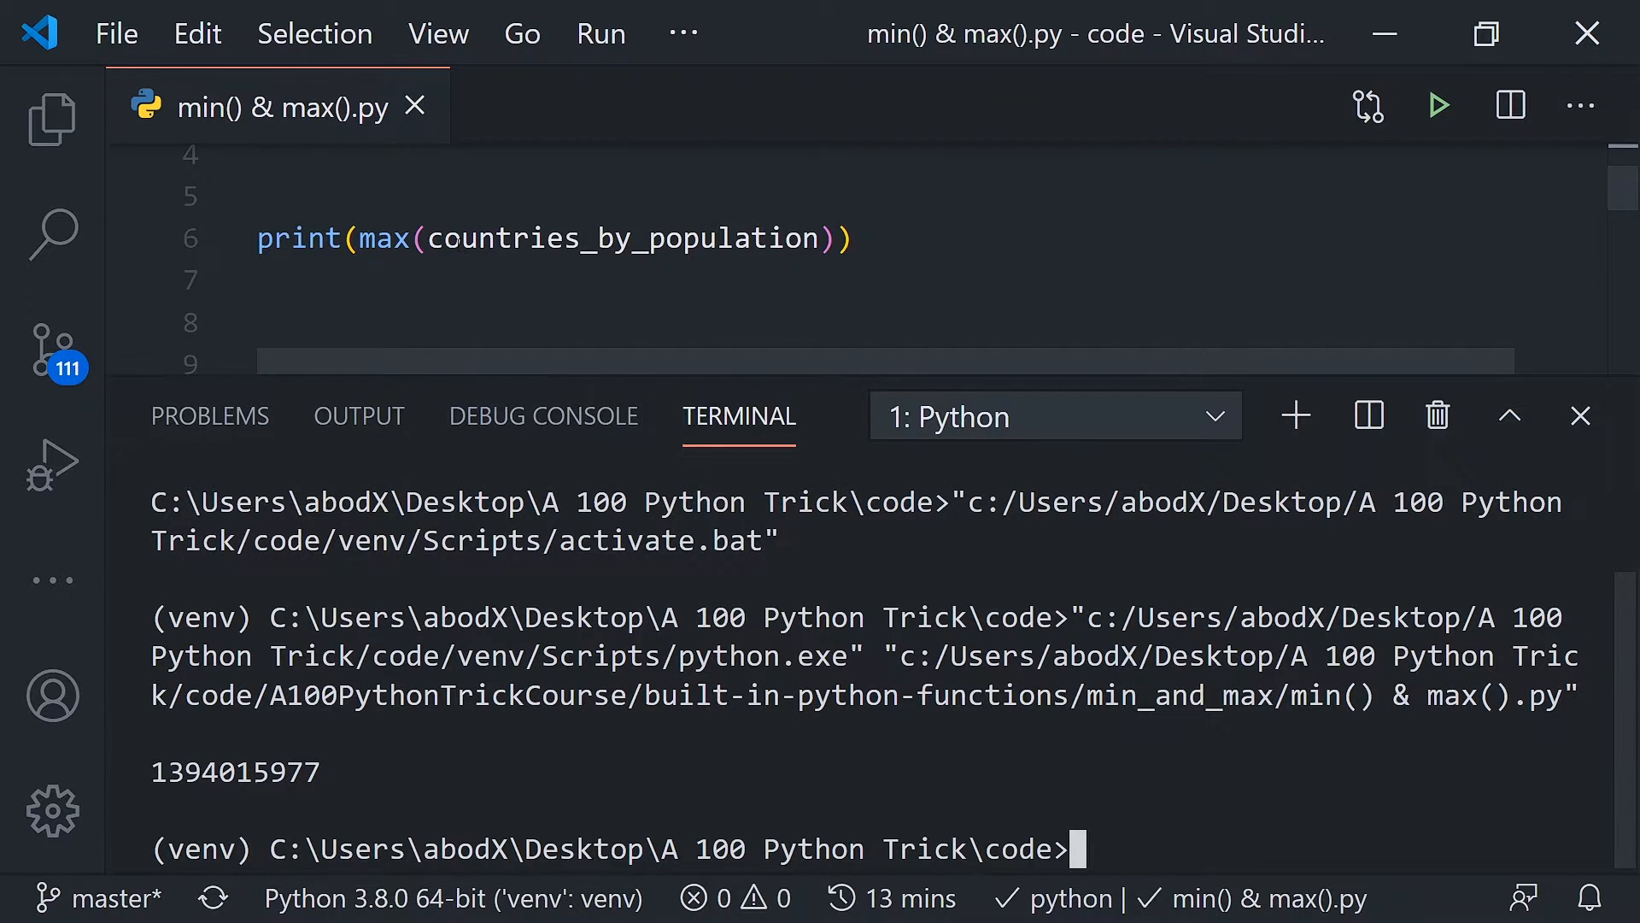
text(mi)
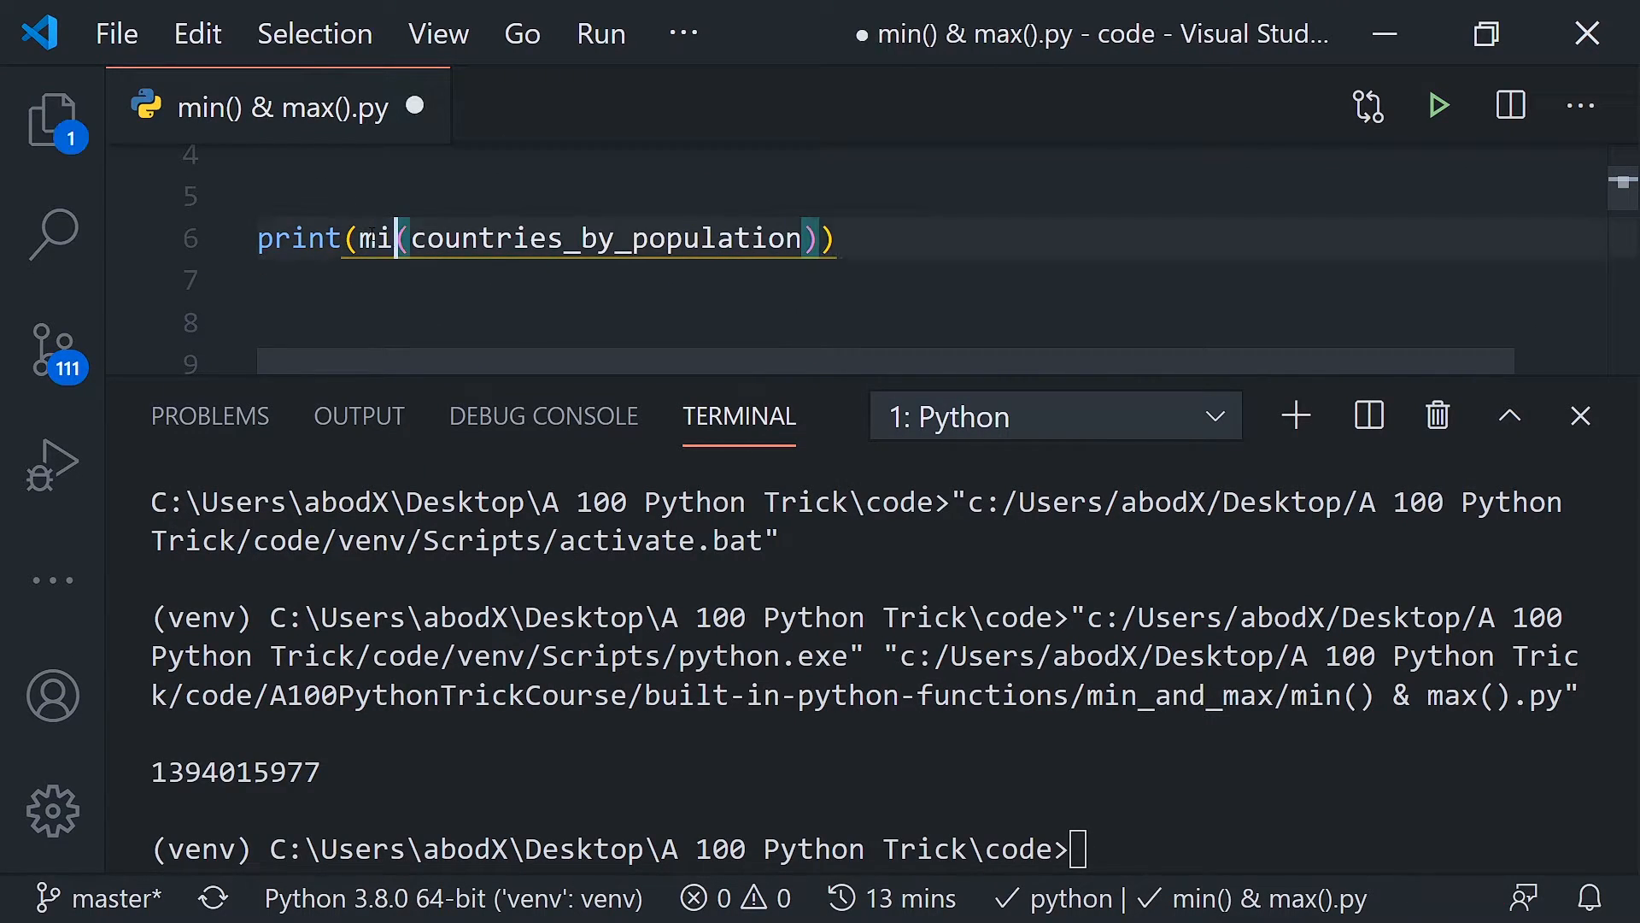
text(n)
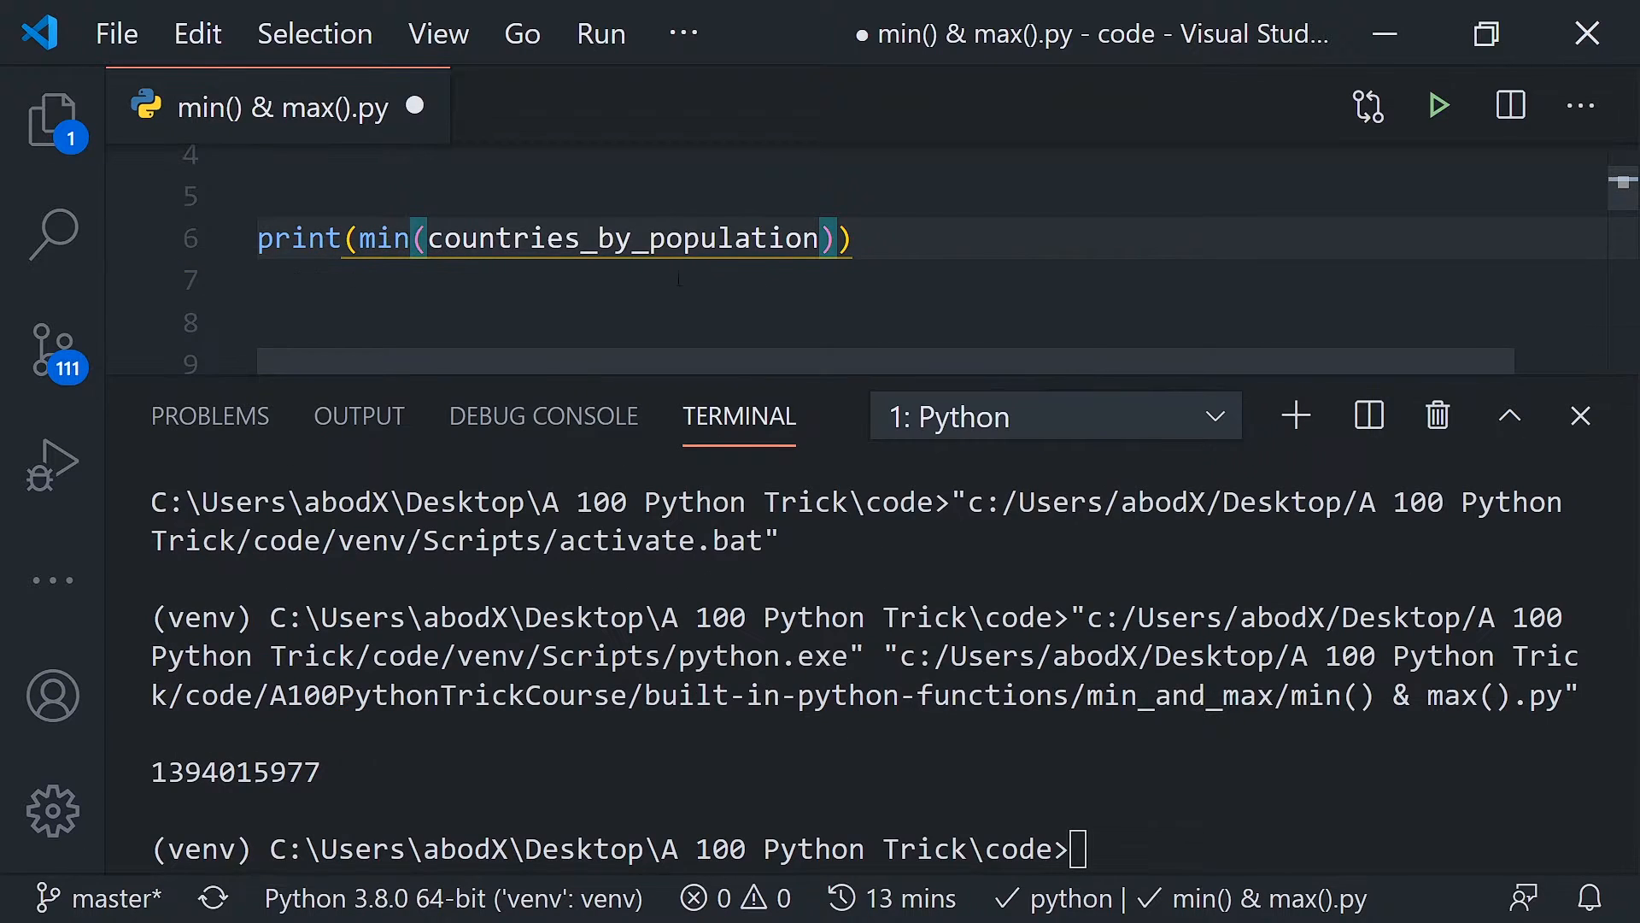
key(ctrl+s)
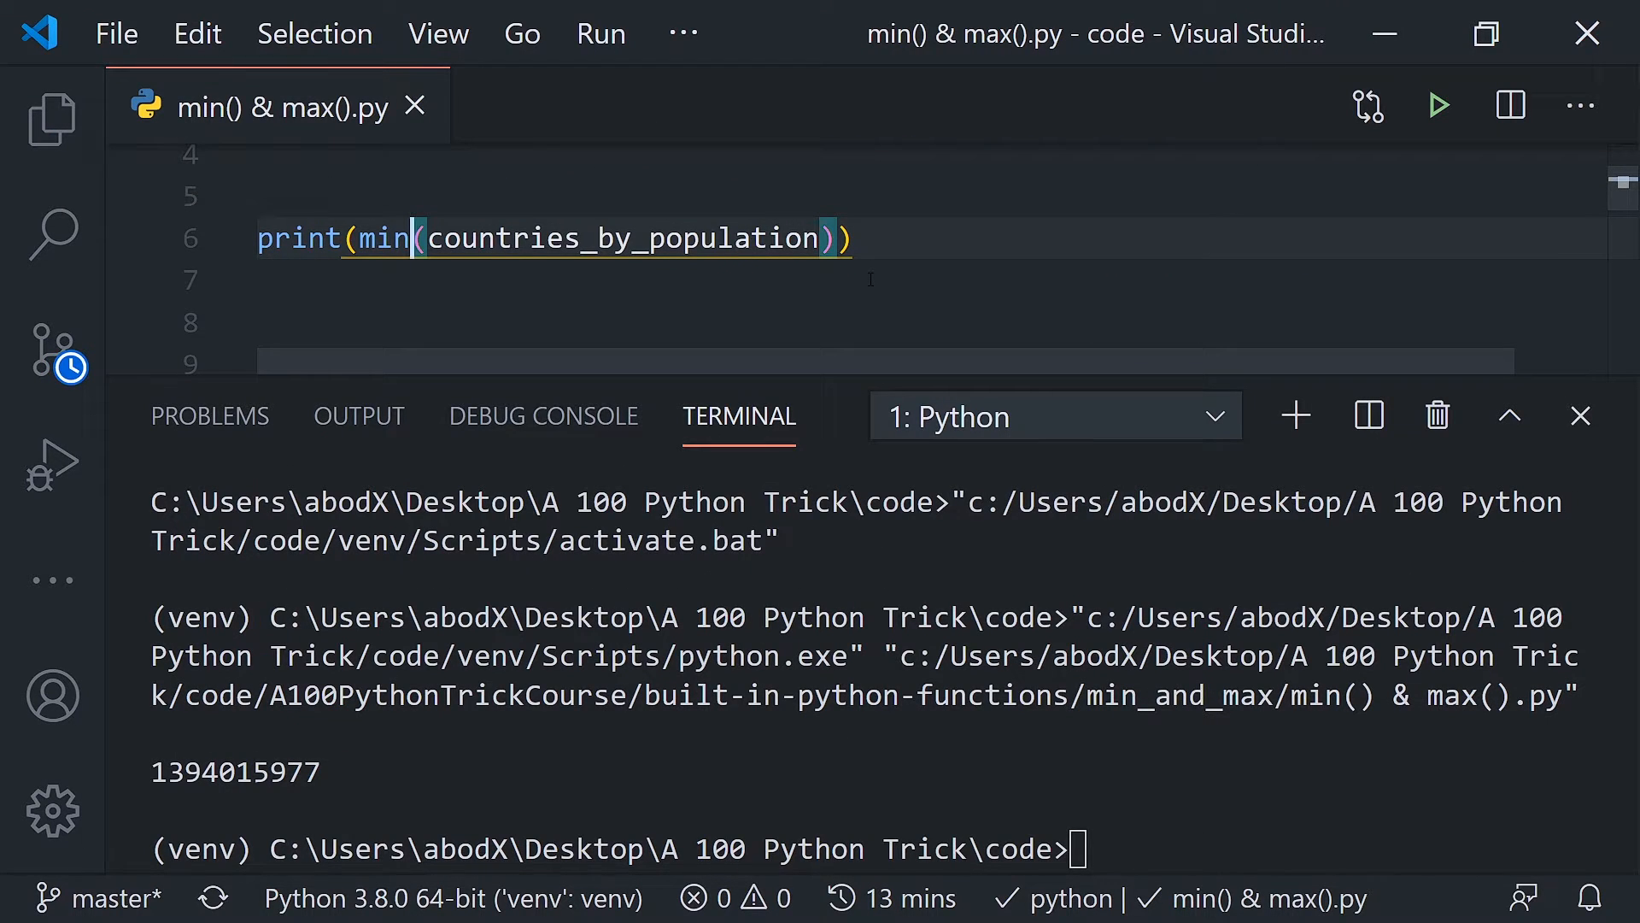
click(1439, 104)
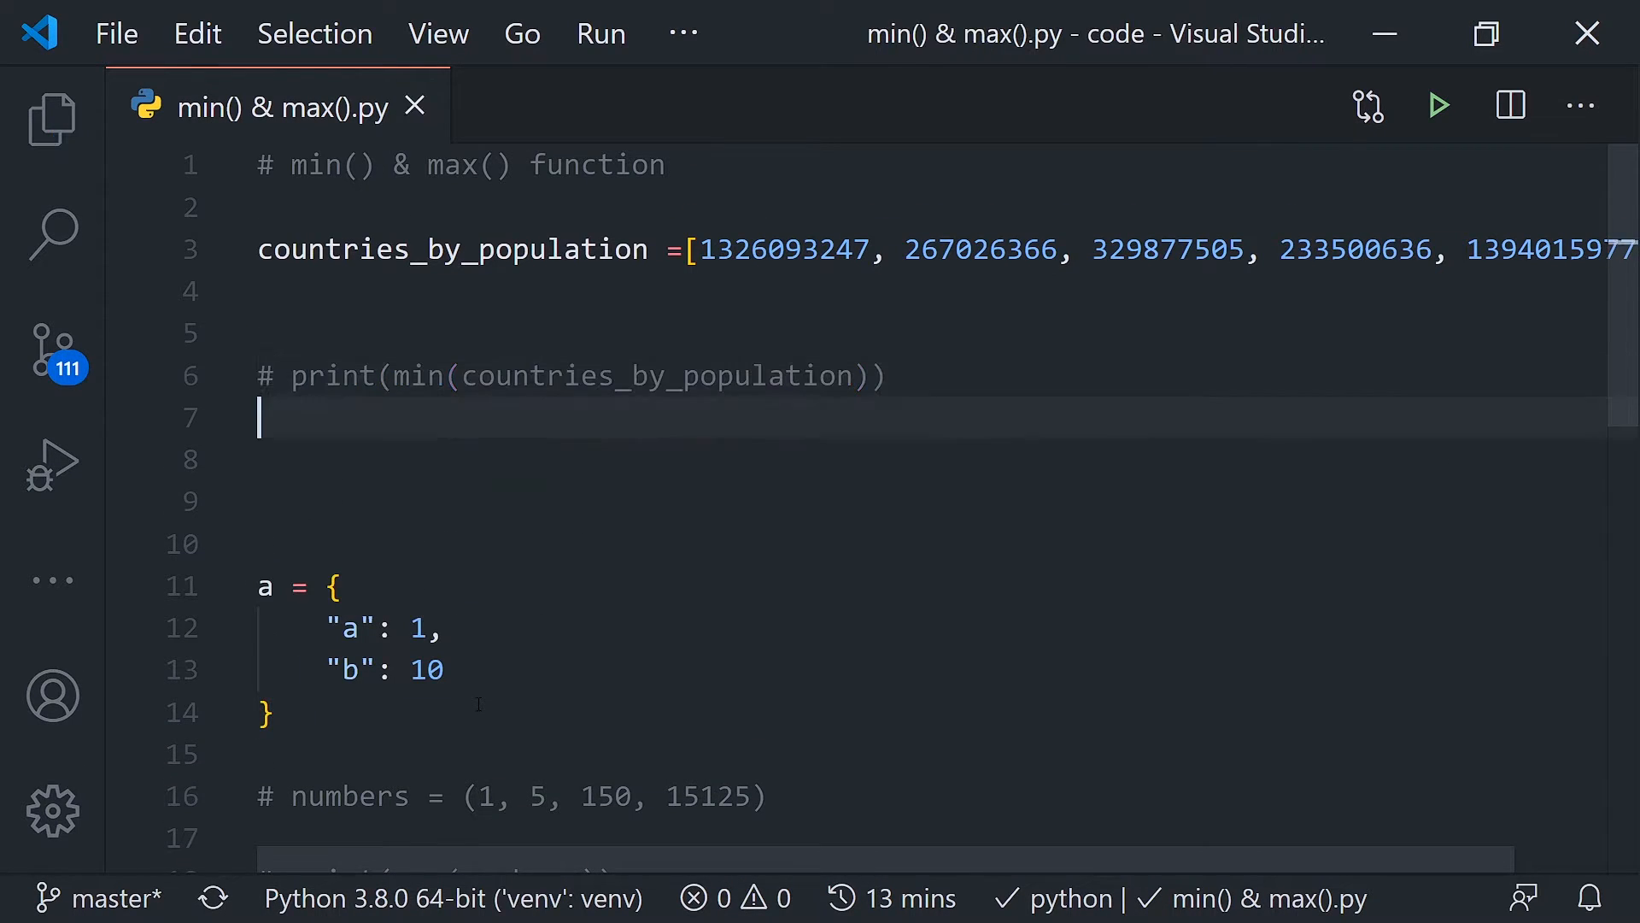
Step: Make max() and min() use the alpha dictionary and run, printing b and a
scroll(down, 3)
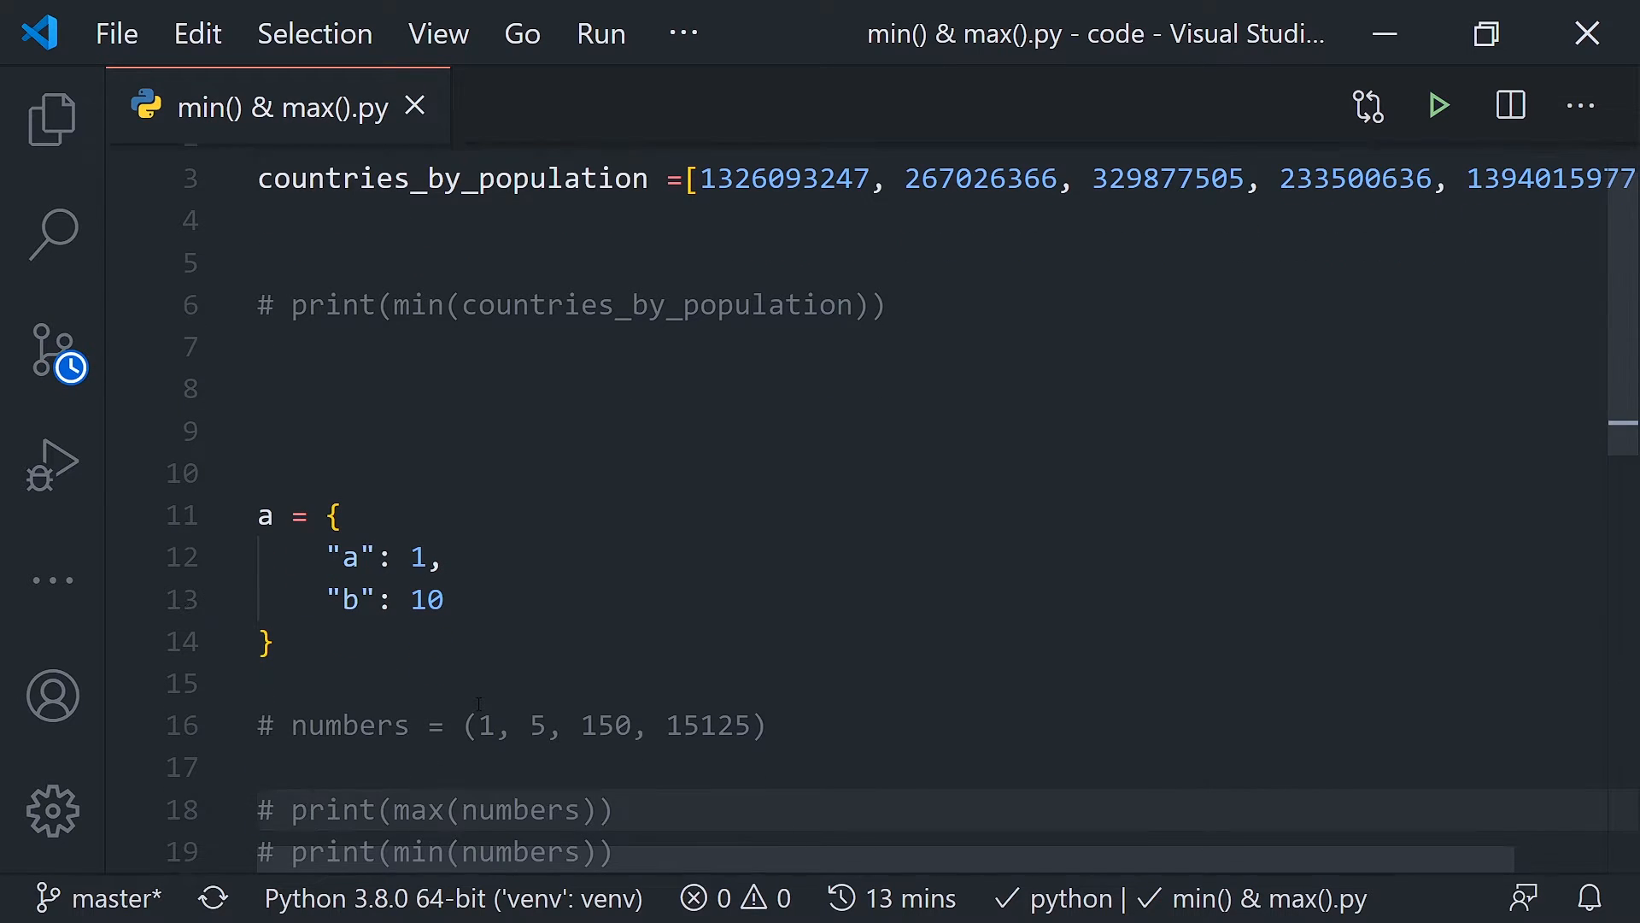
text(print(max()
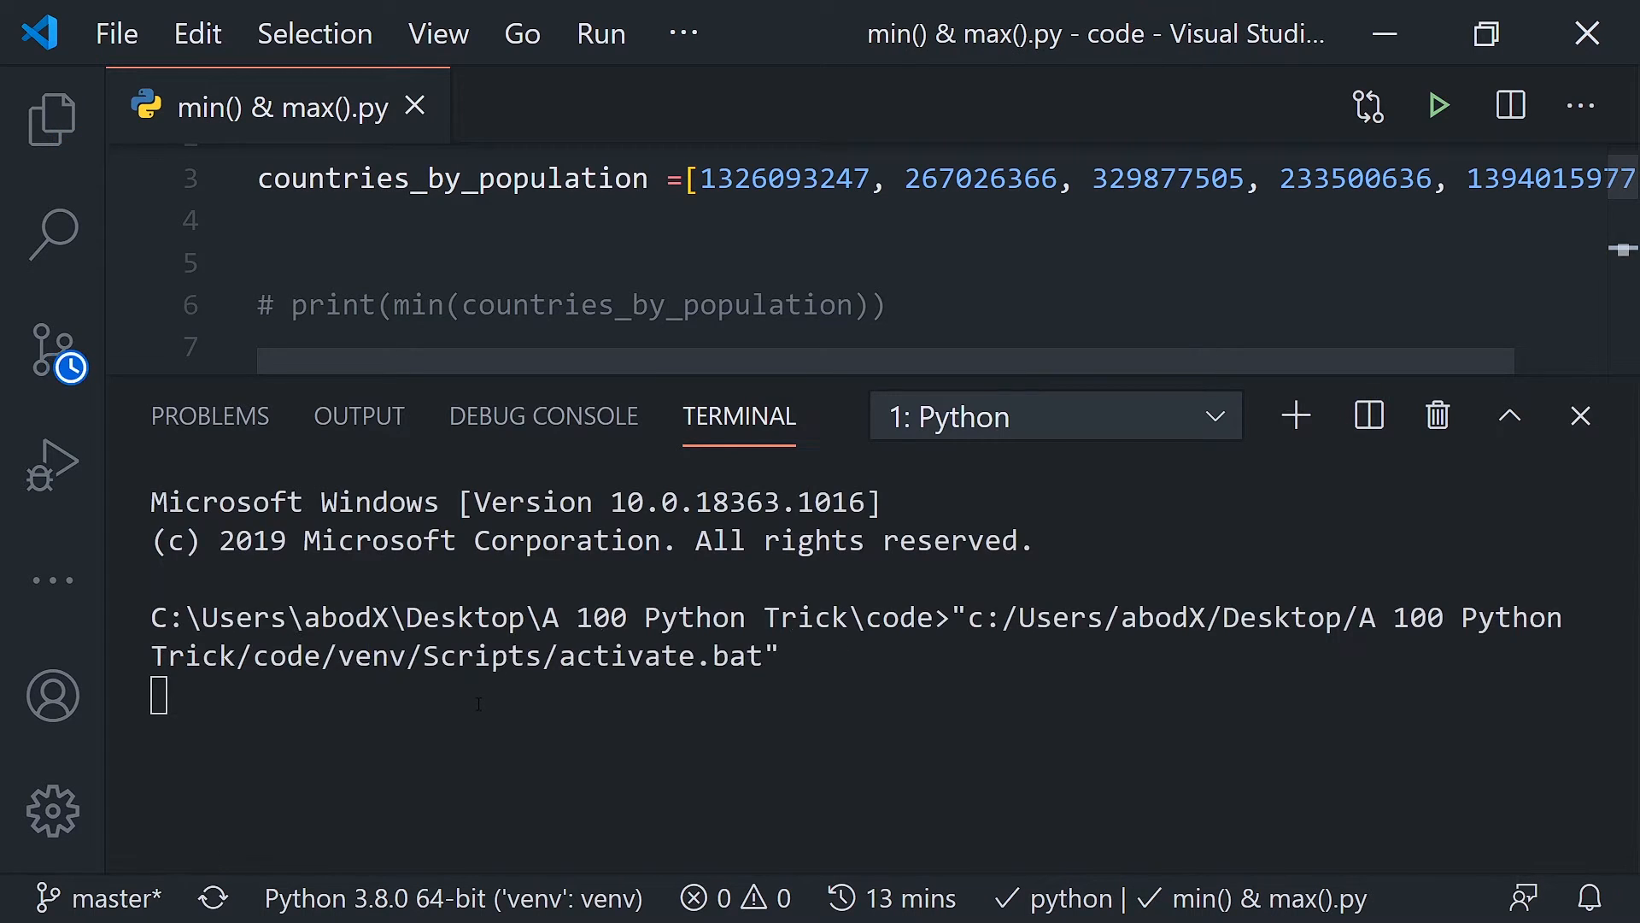
click(1579, 415)
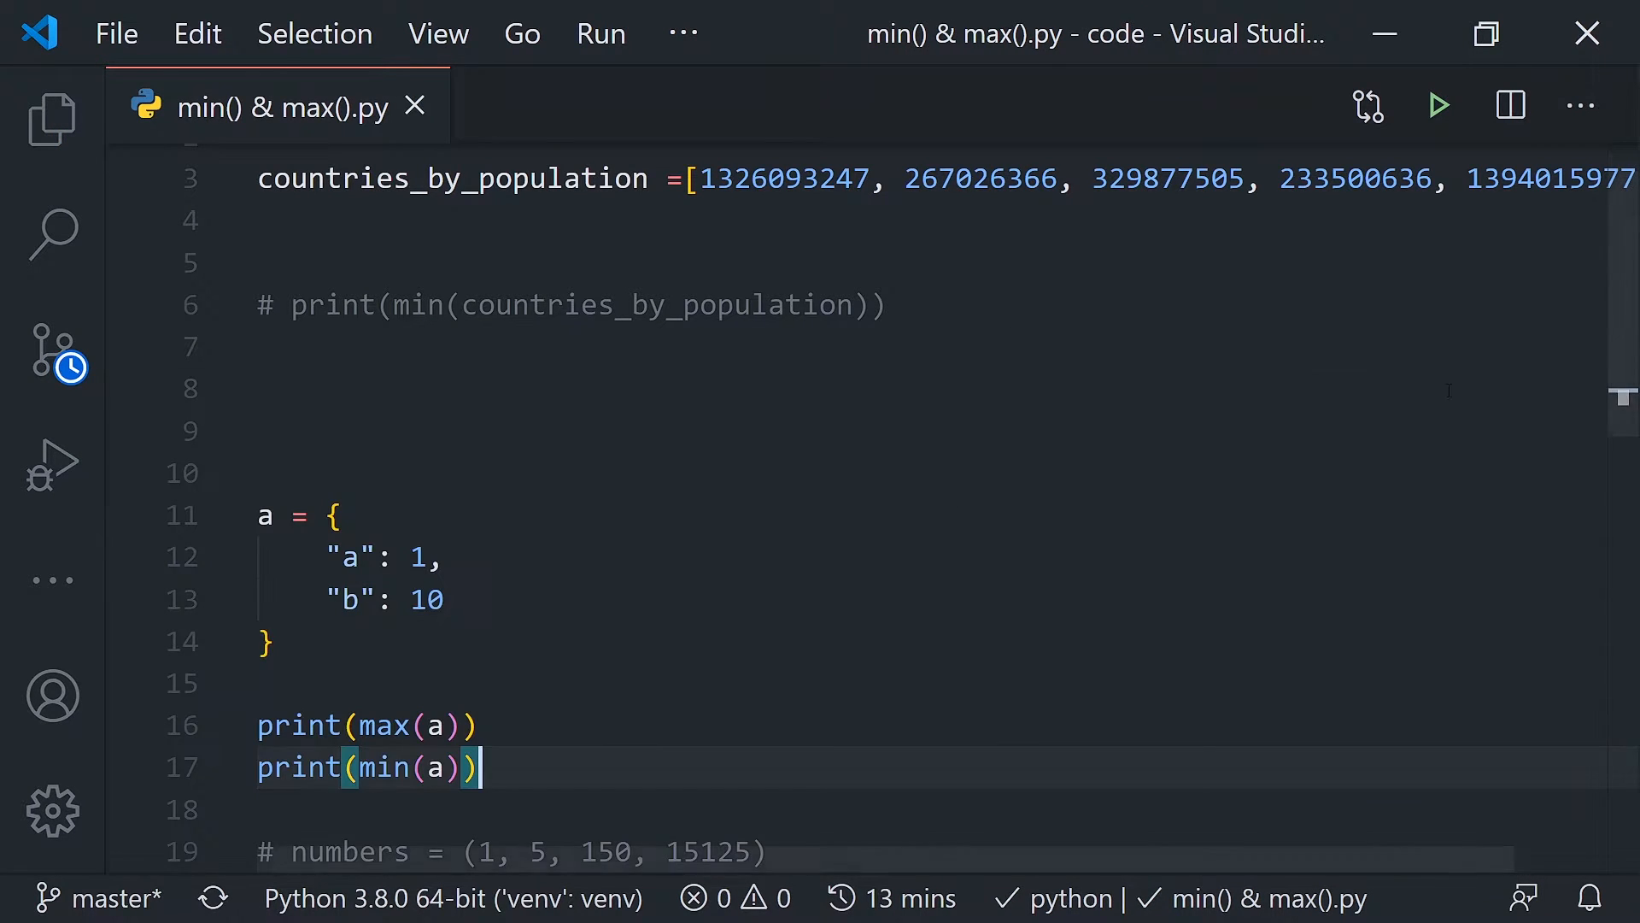
key(Backspace)
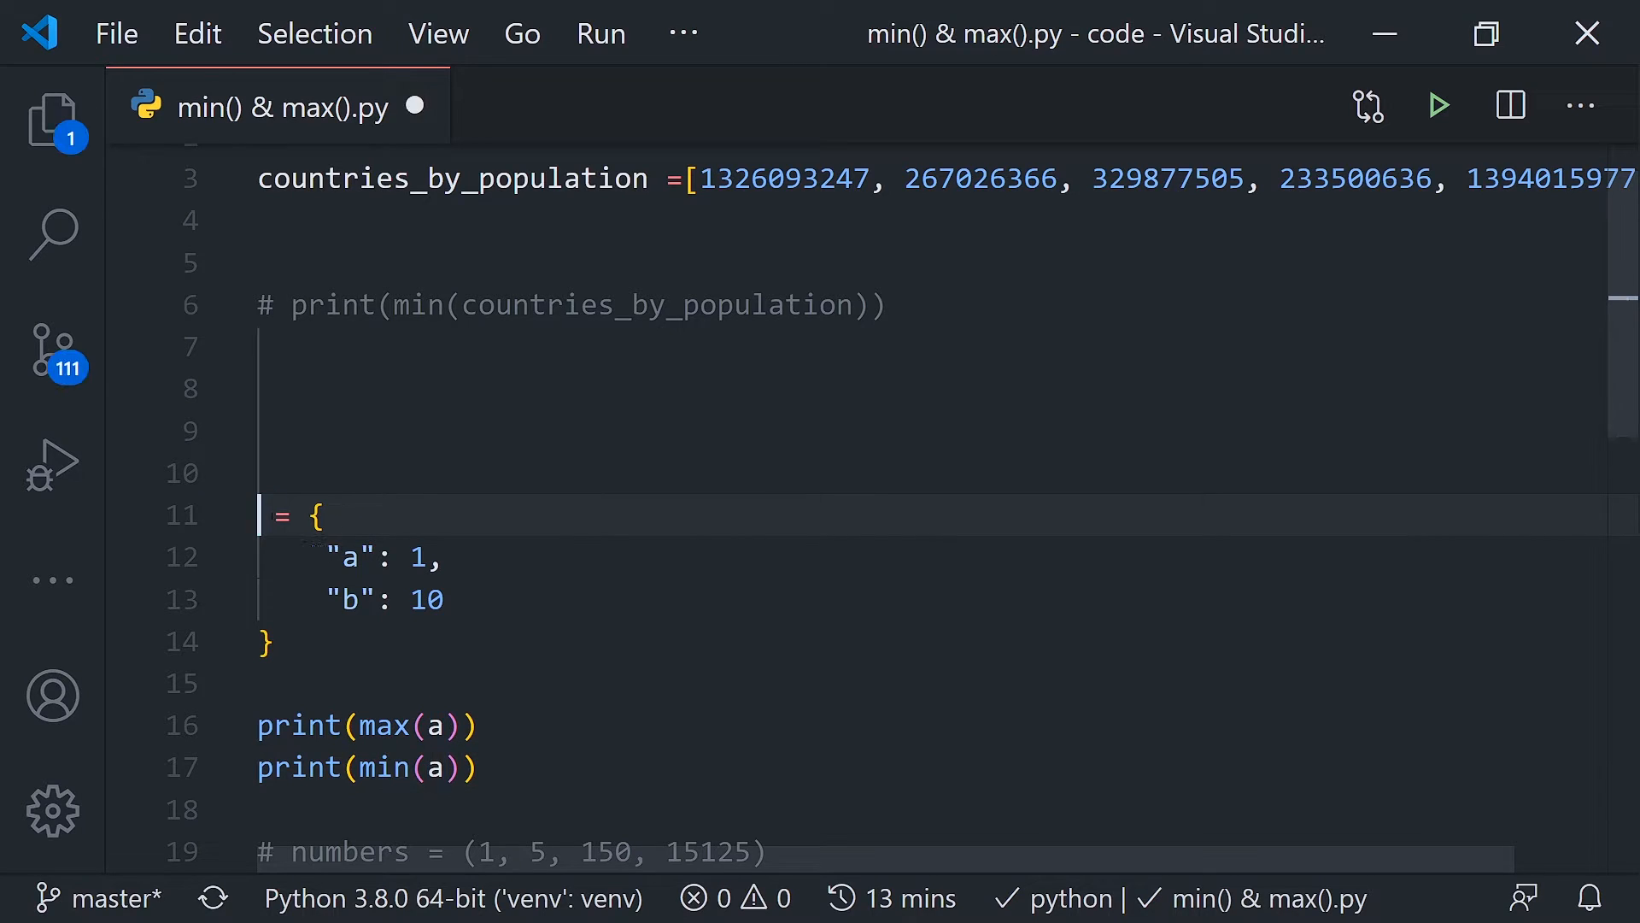
text(aplh)
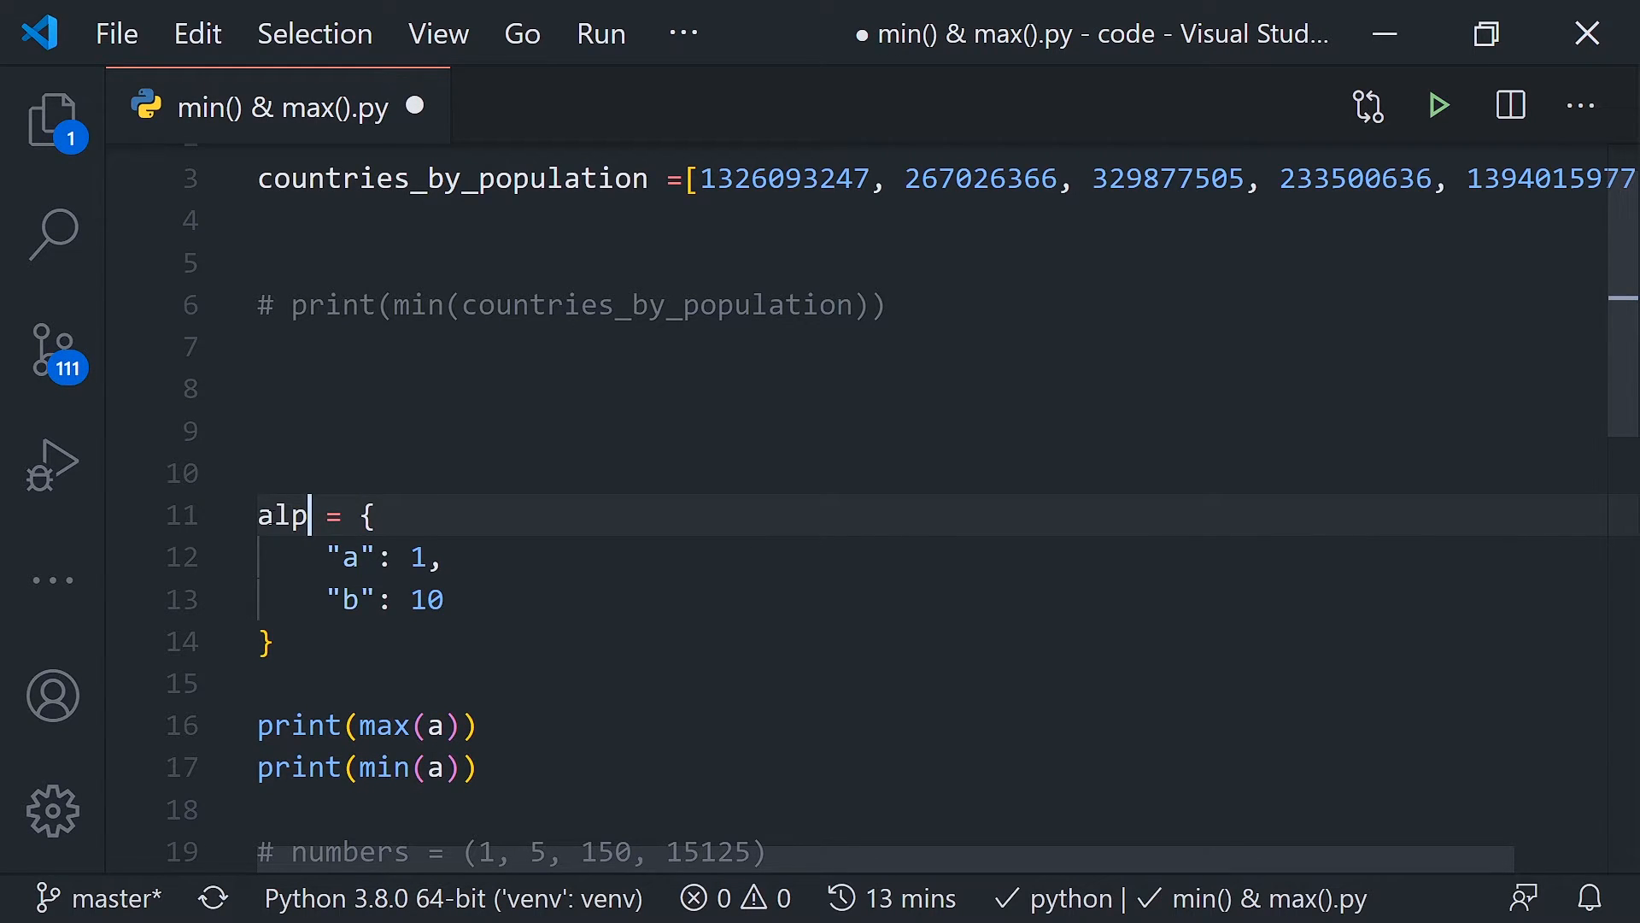
text(ha)
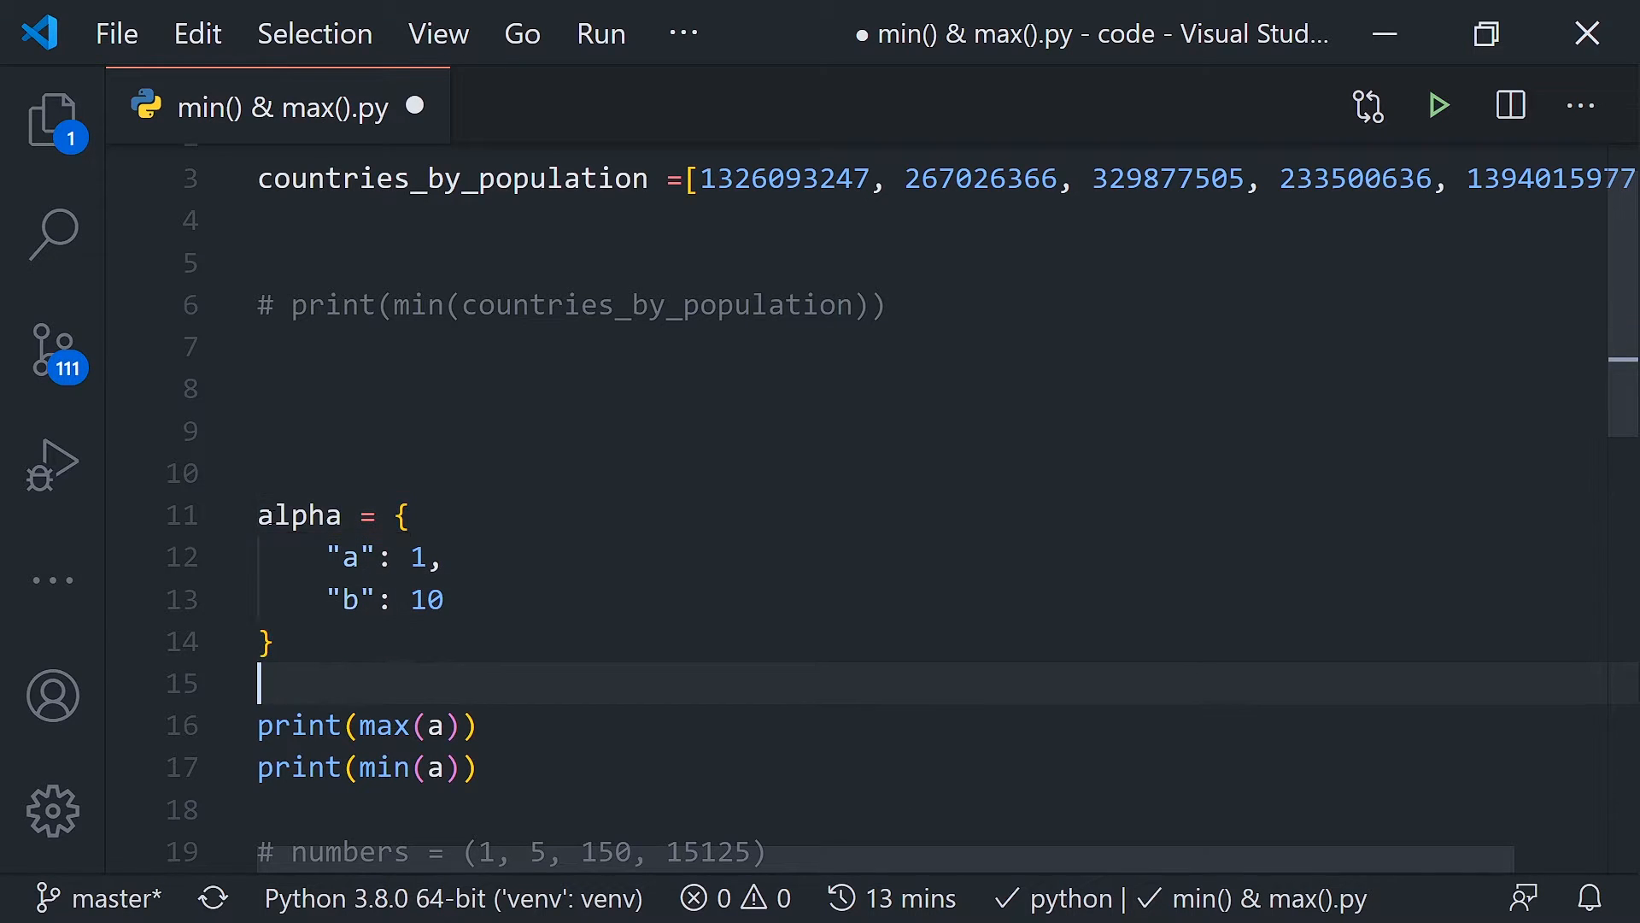
text(lpha)
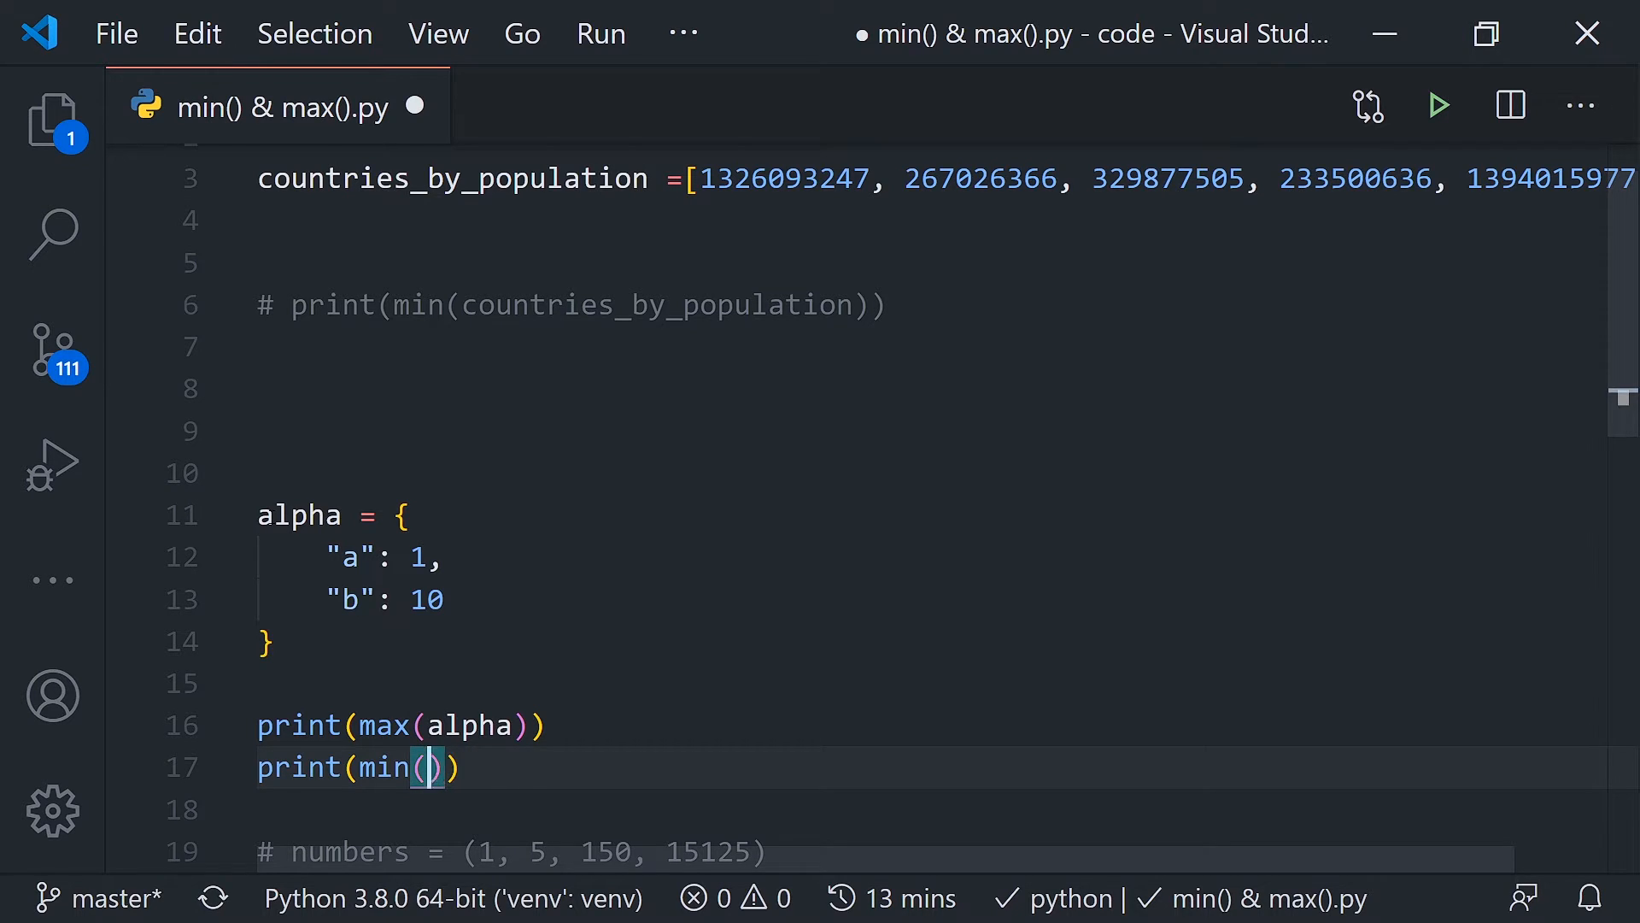
text(alpha)
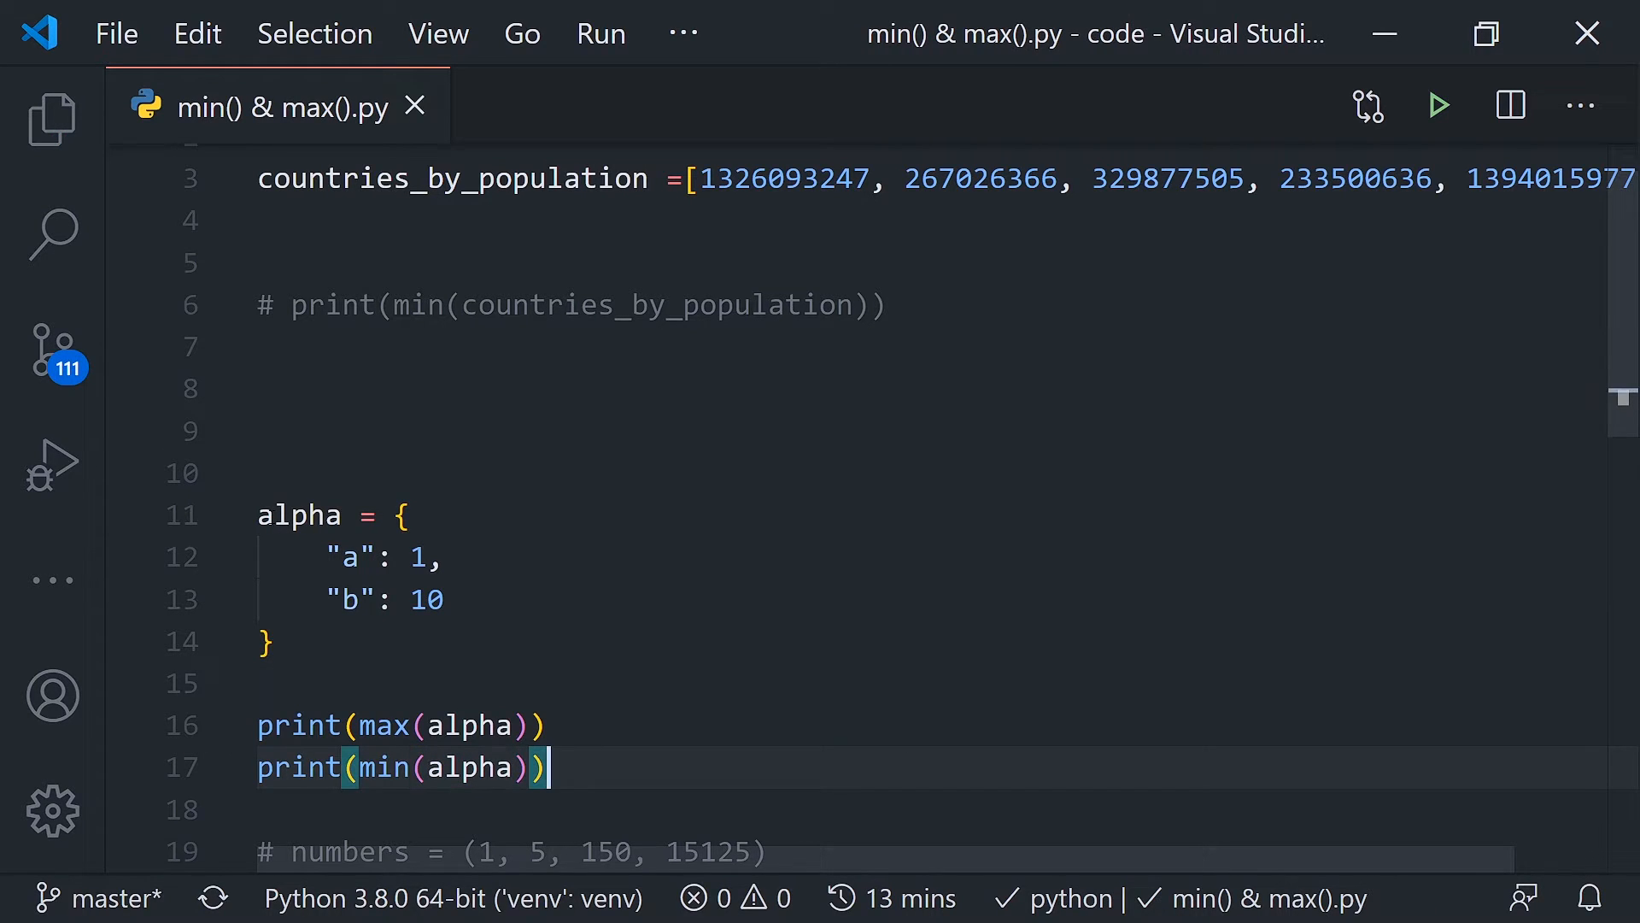
click(1439, 104)
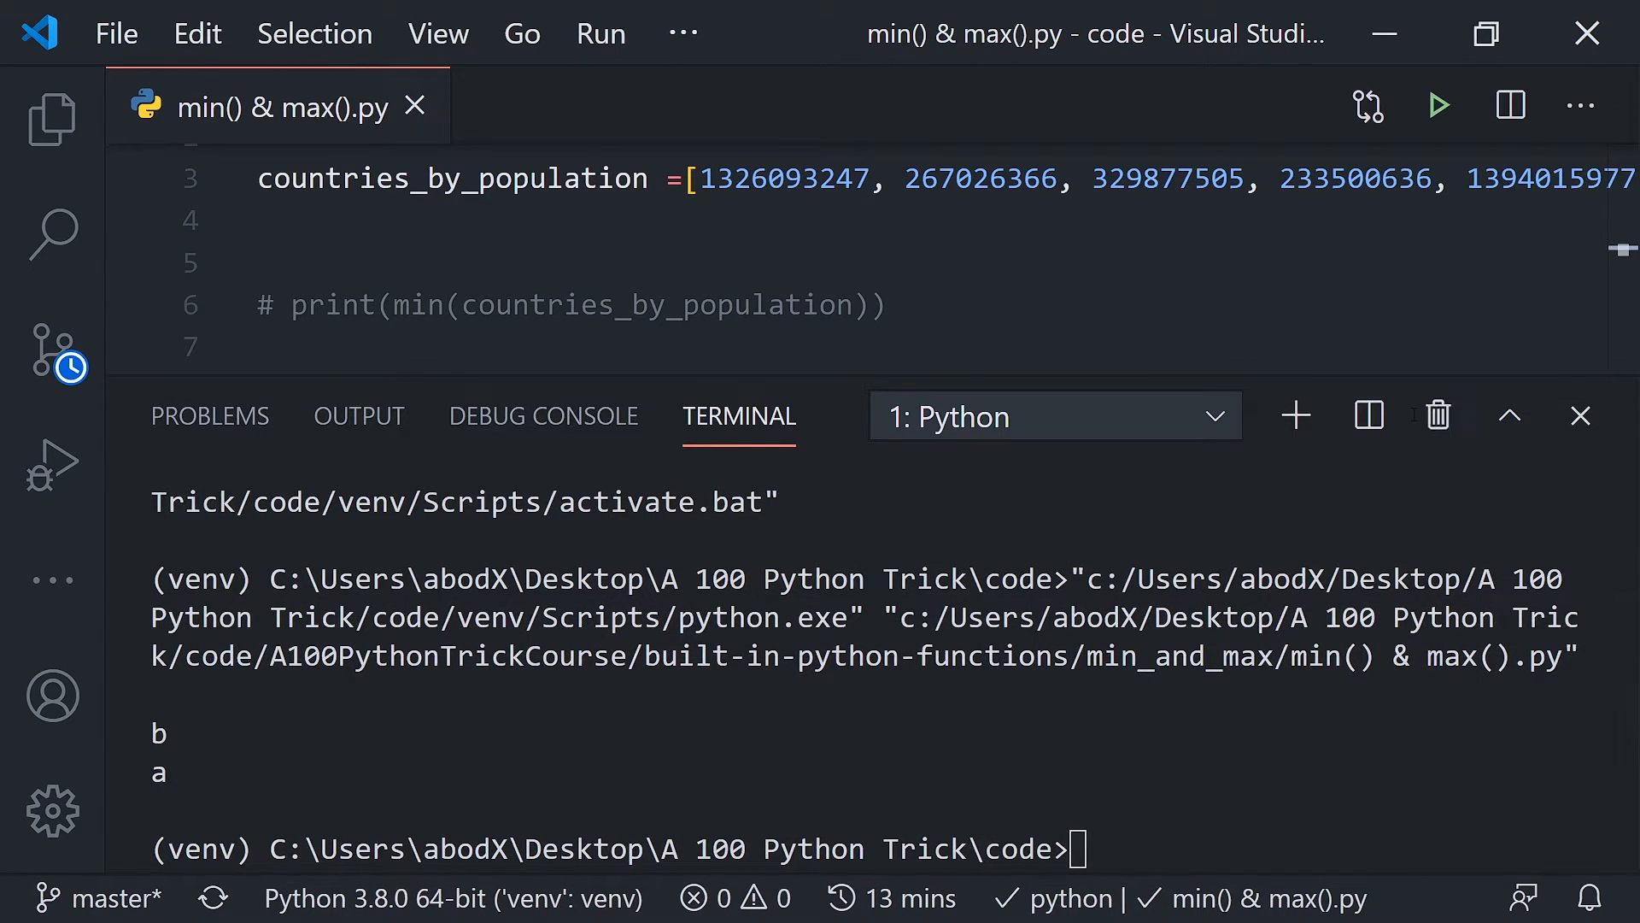
Step: Close the terminal and highlight alpha's keys a and b and the value 1
click(1579, 415)
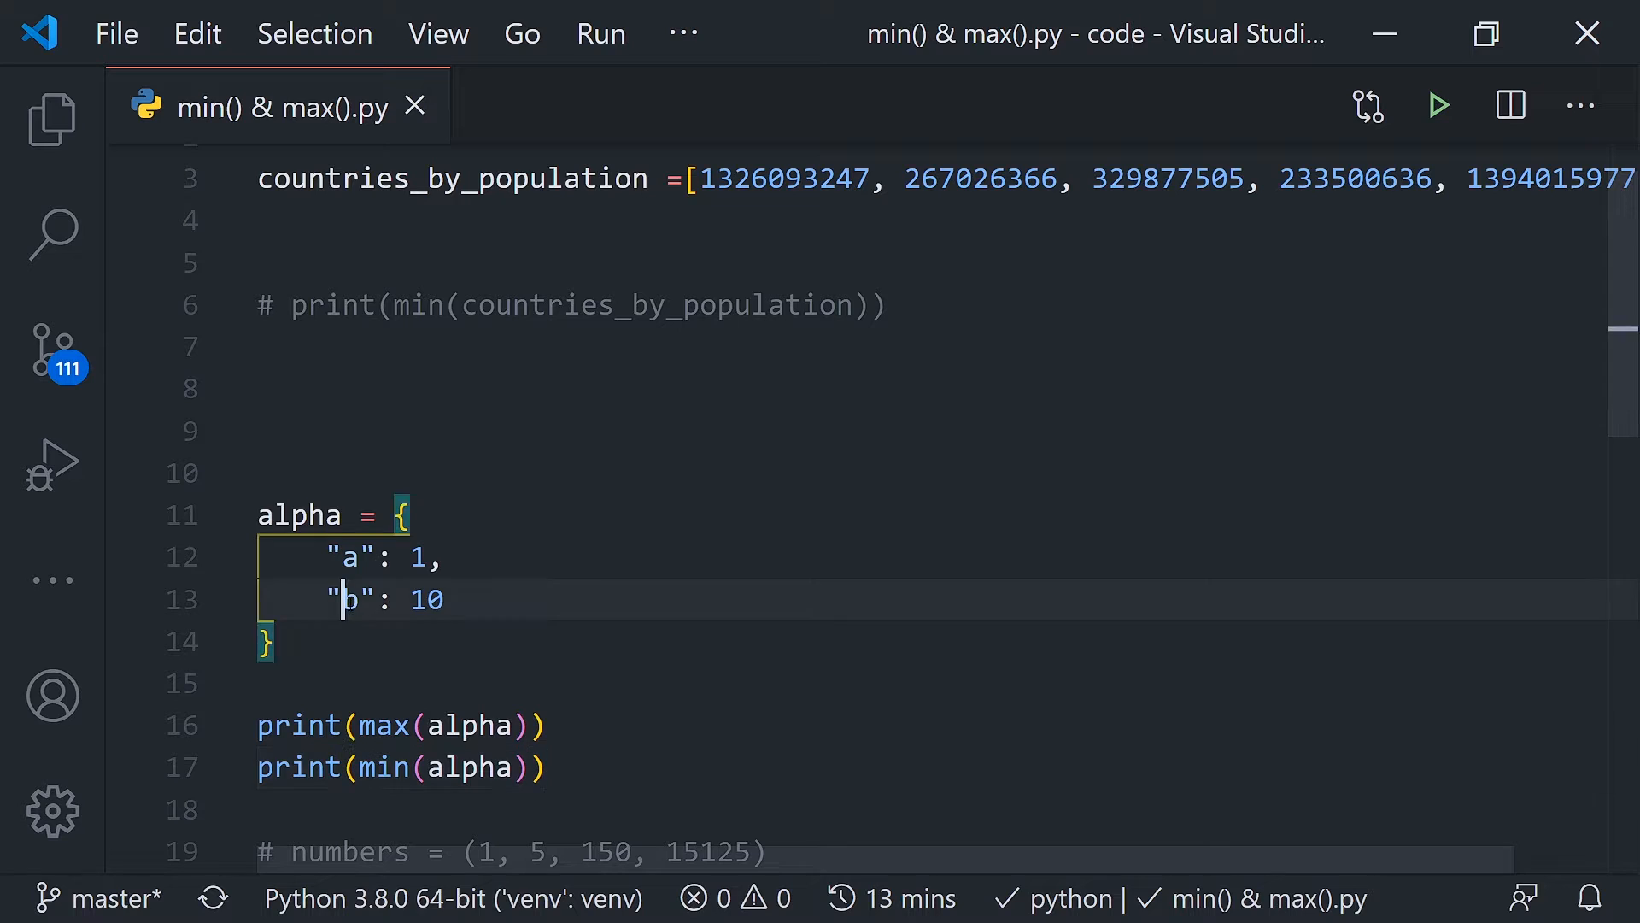
double_click(444, 723)
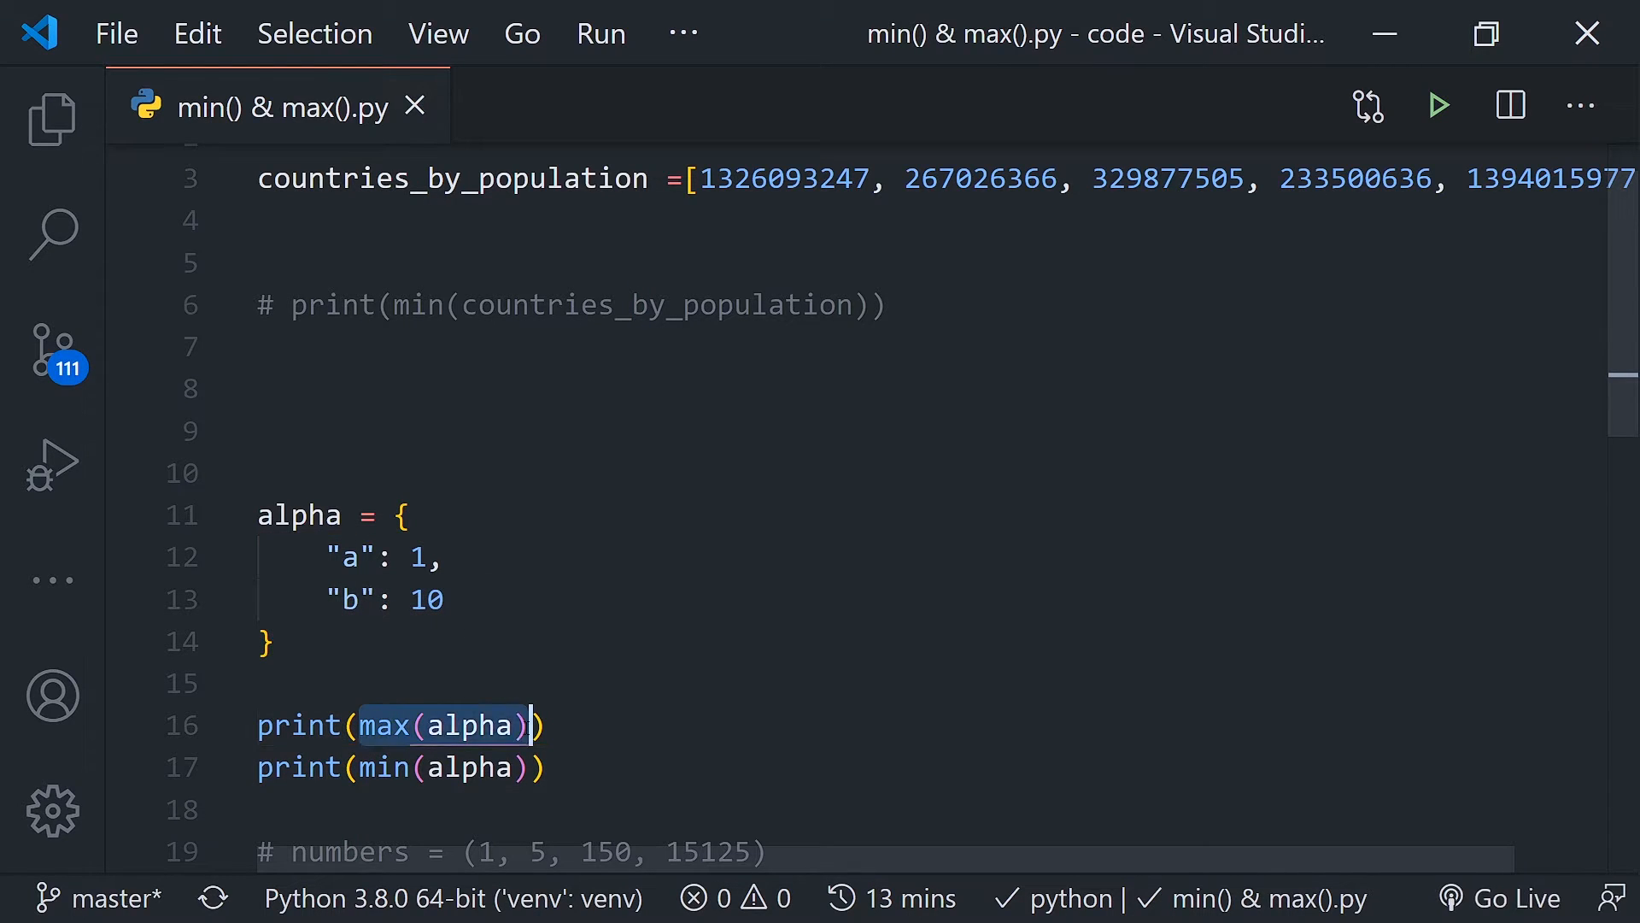
click(548, 724)
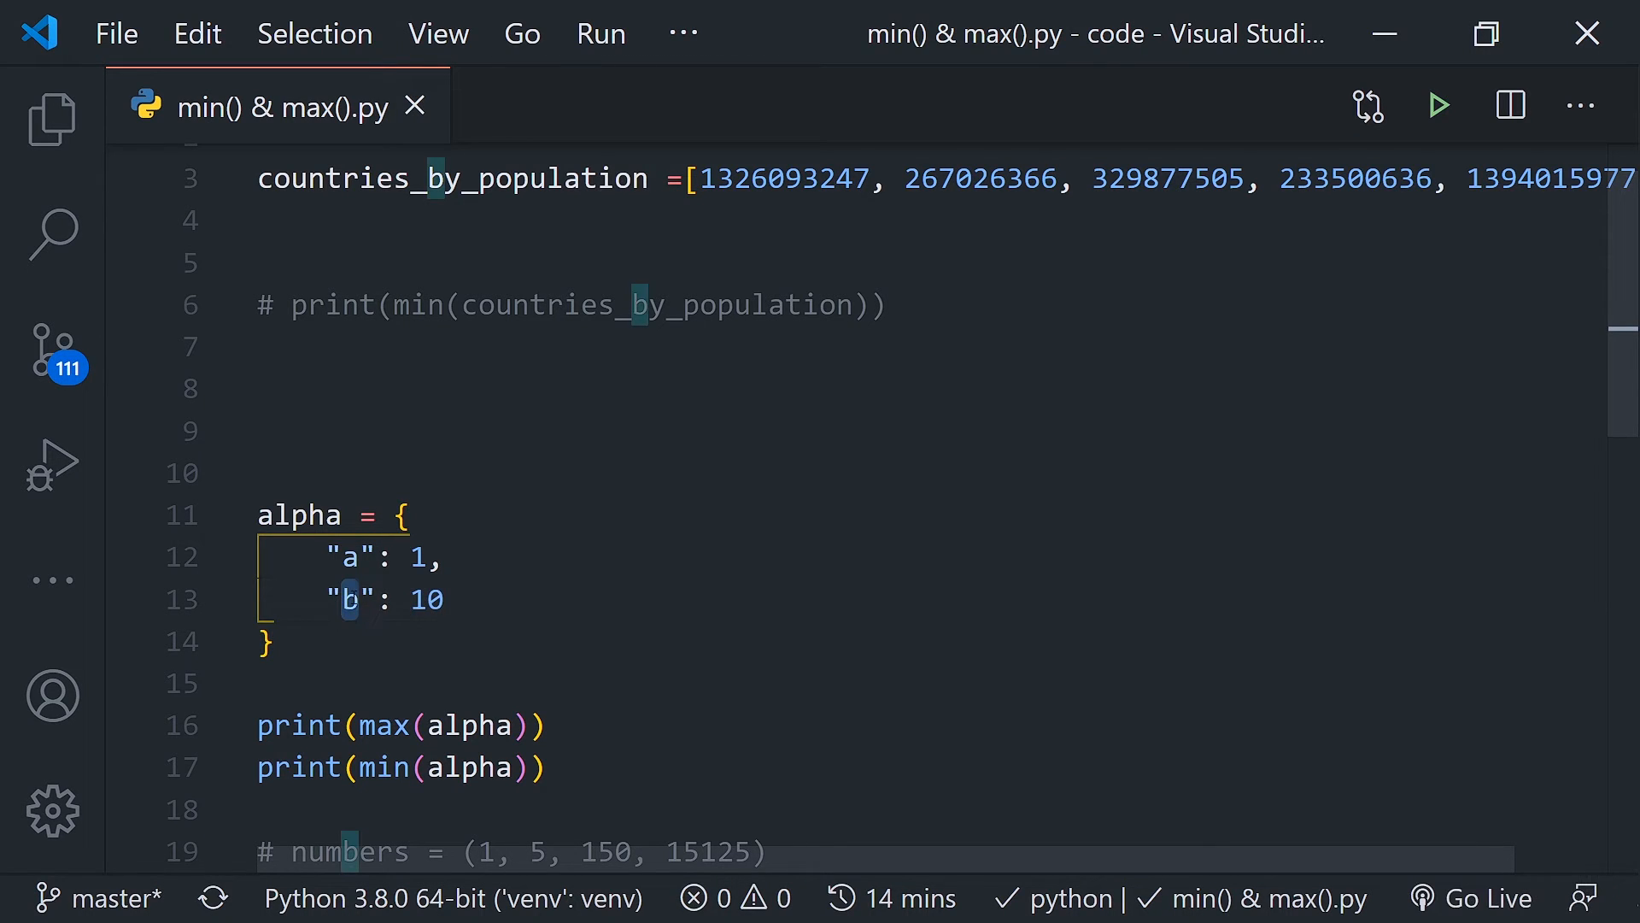
click(444, 556)
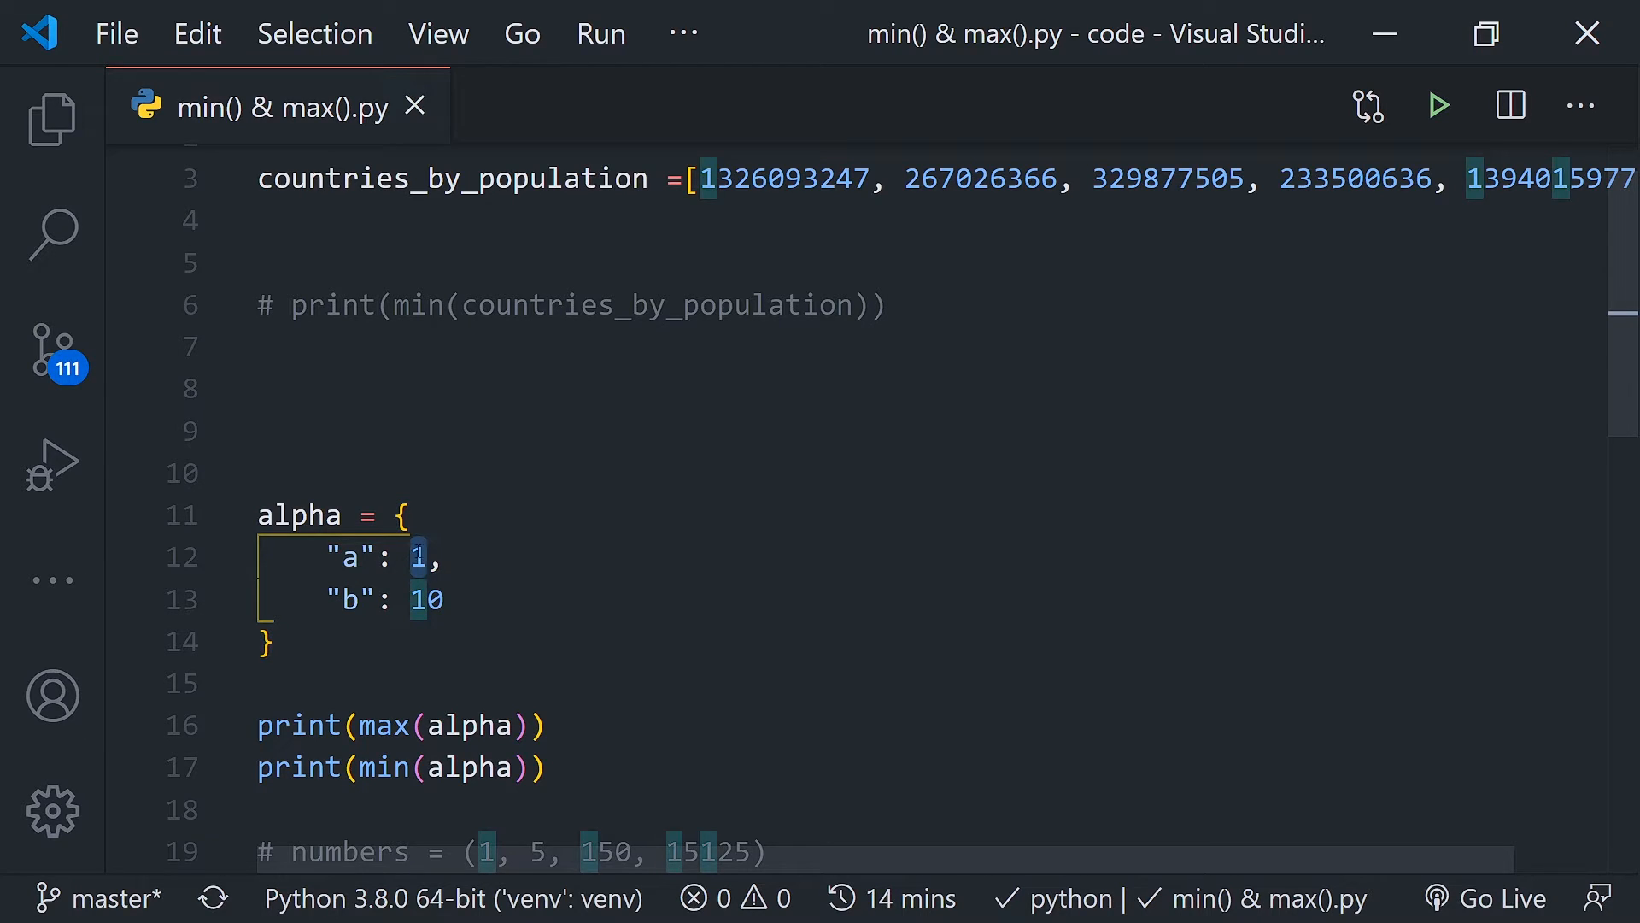
click(444, 556)
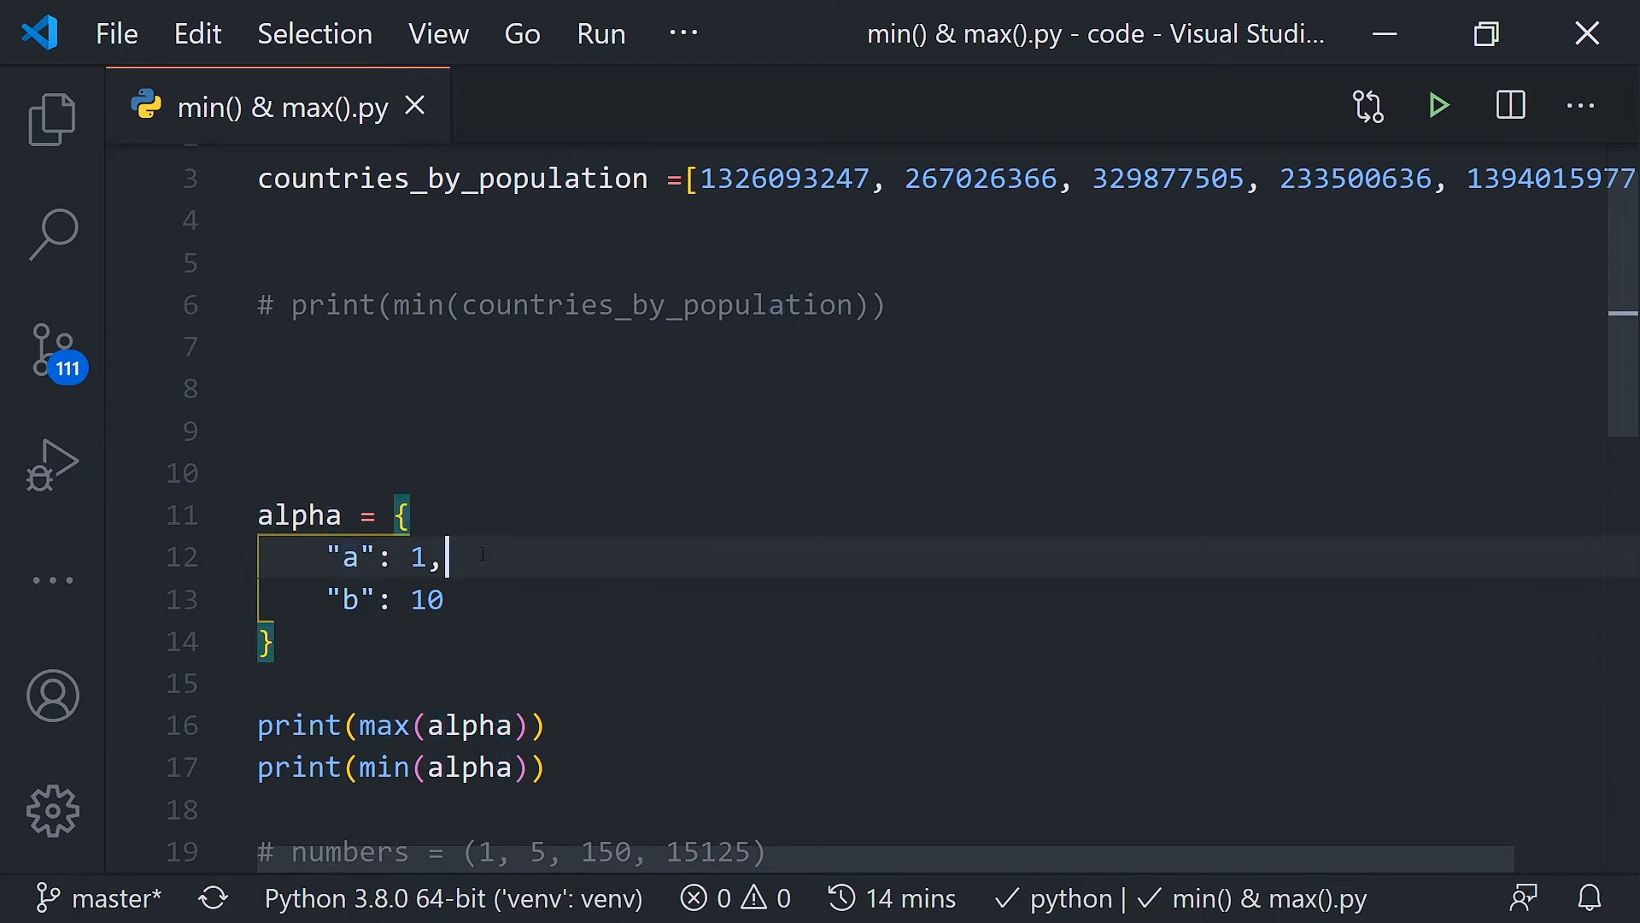
click(344, 556)
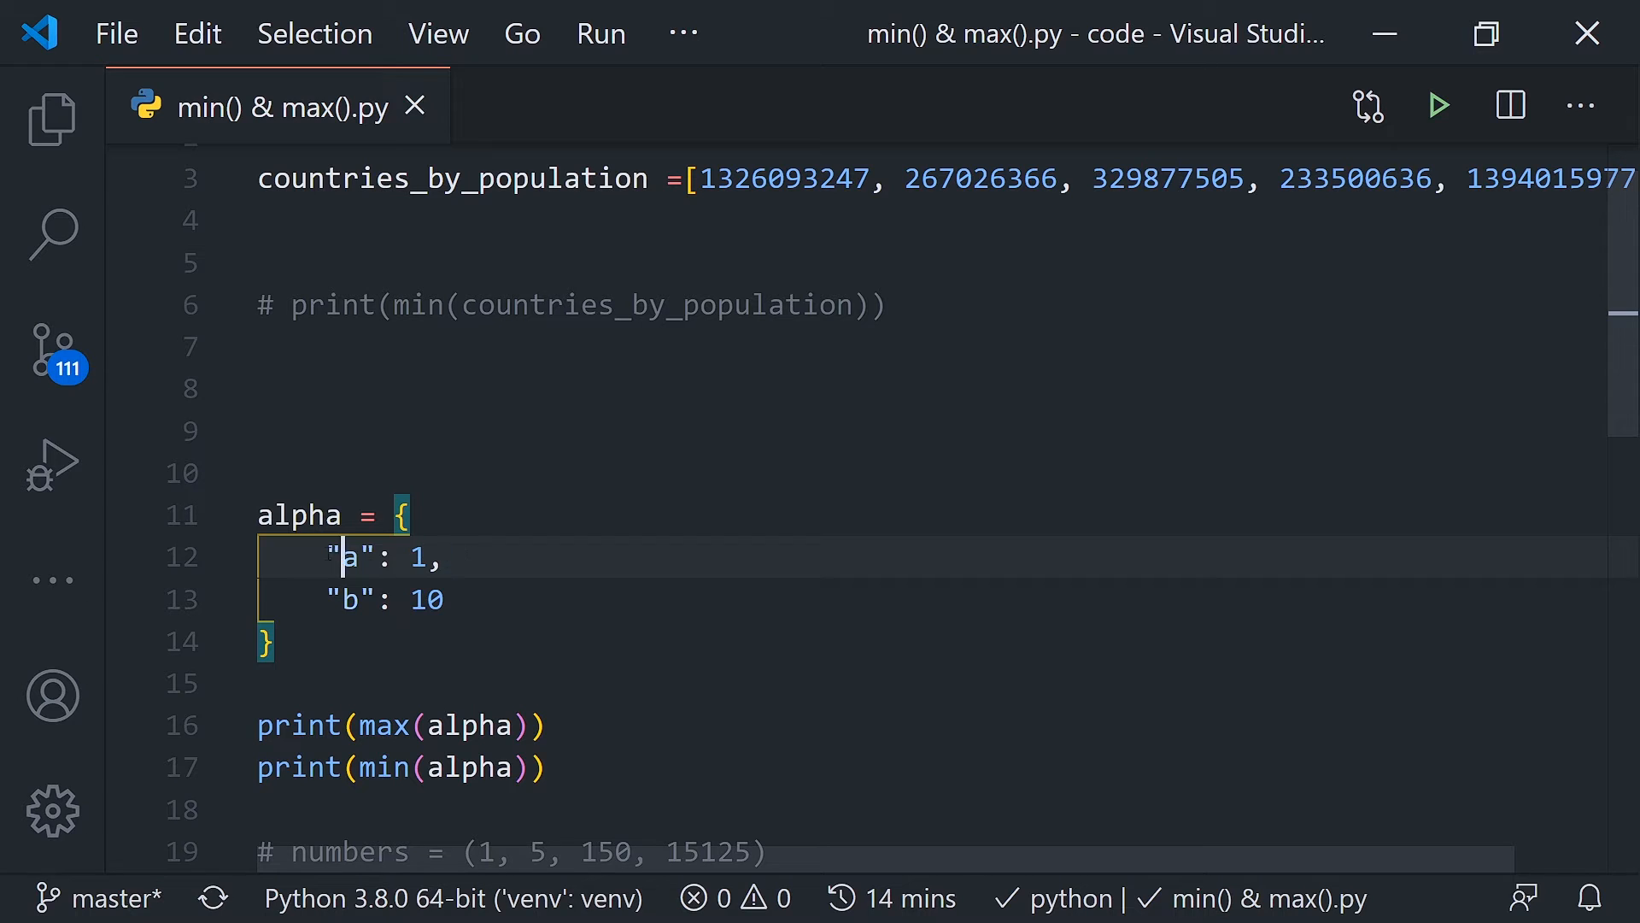
scroll(down, 3)
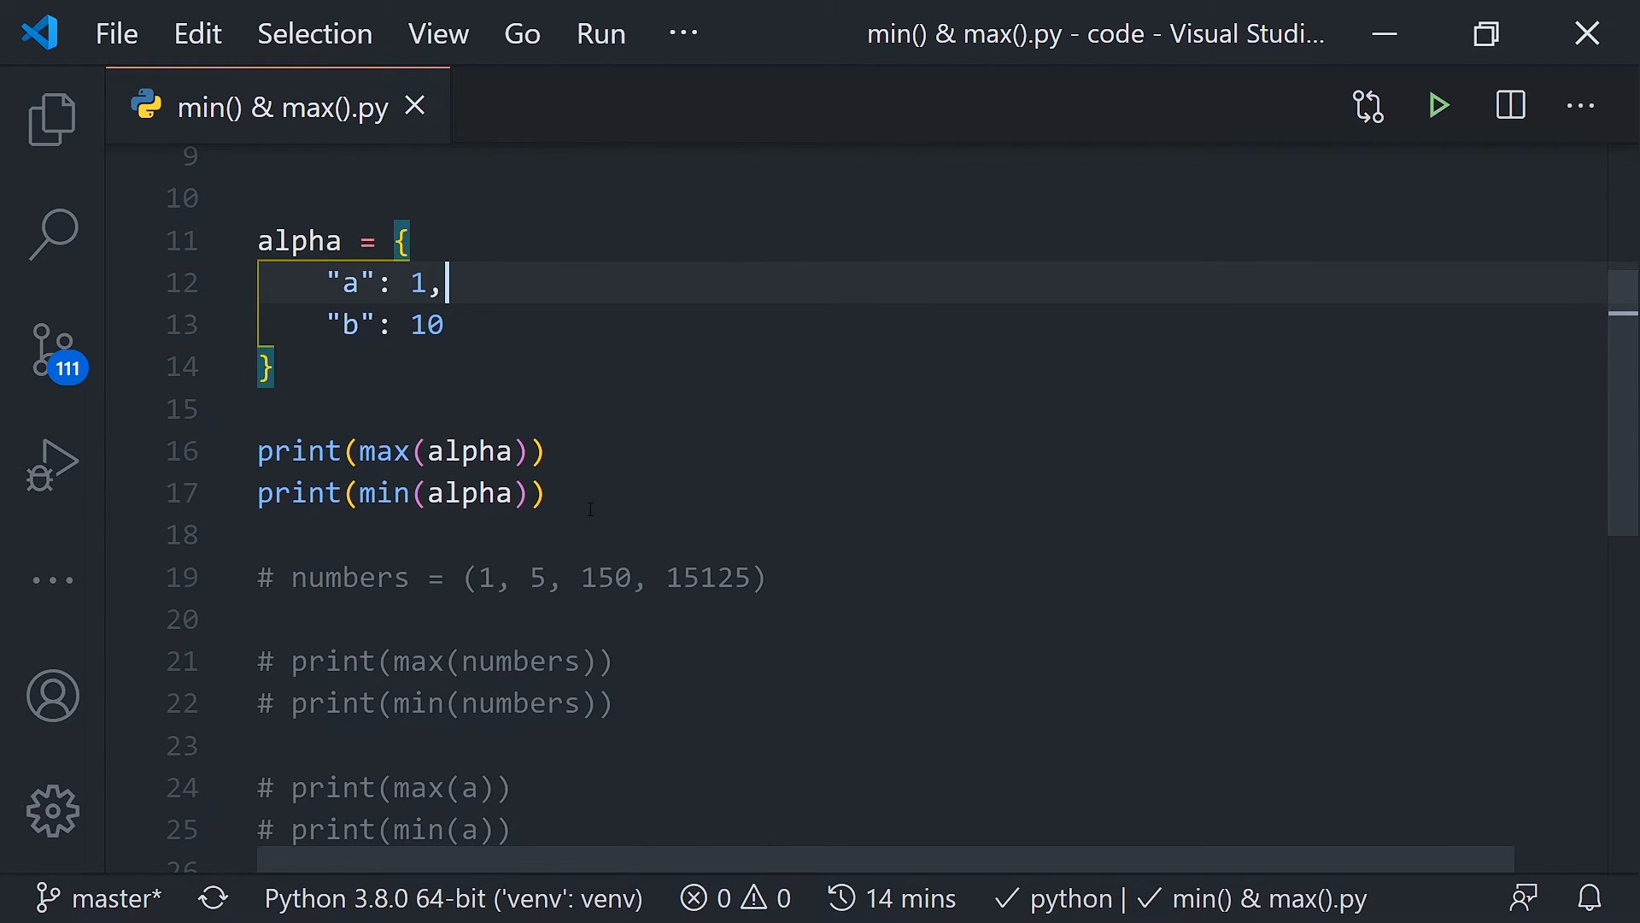
Step: Comment out the alpha example and run the numbers tuple prints, outputting 15125 and 1
key(ctrl+/)
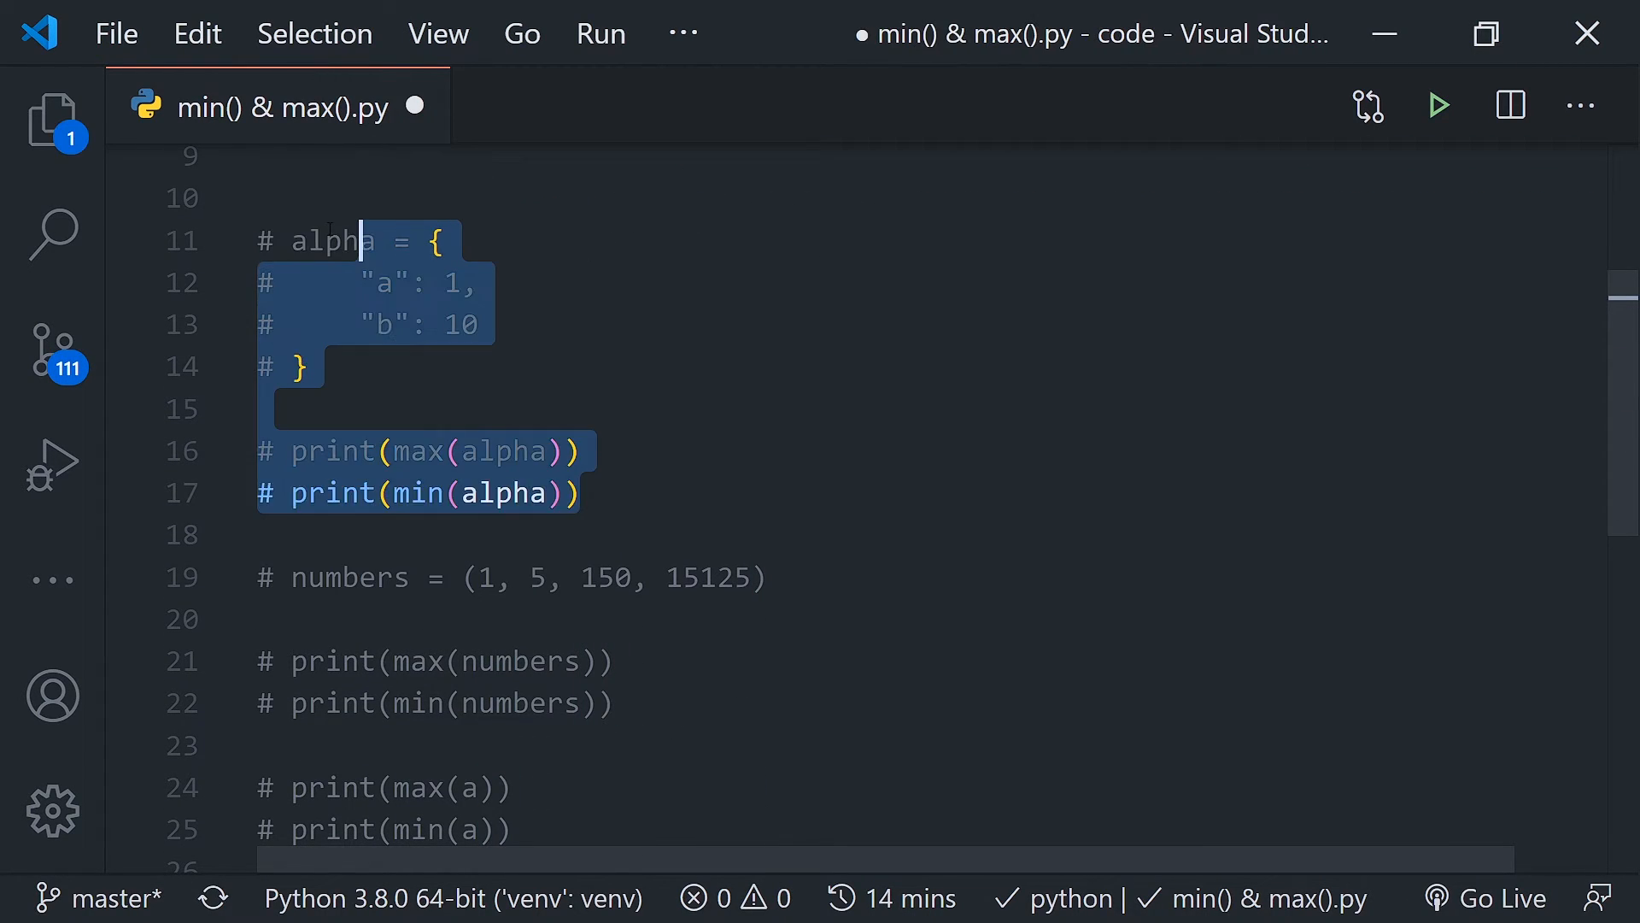
scroll(down, 3)
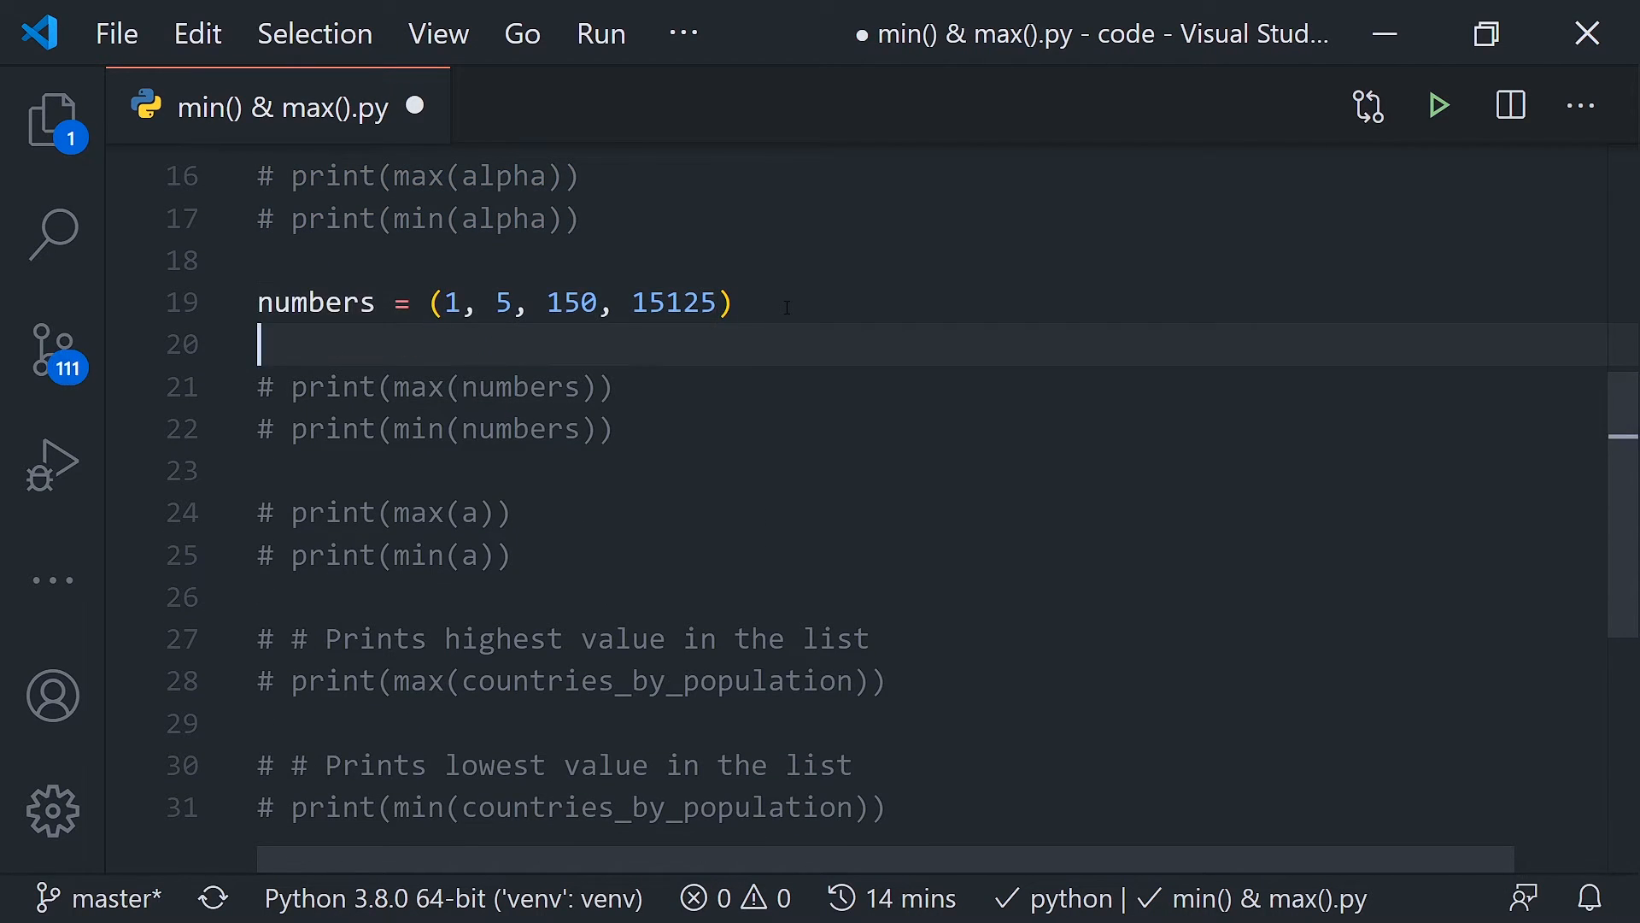
click(1437, 104)
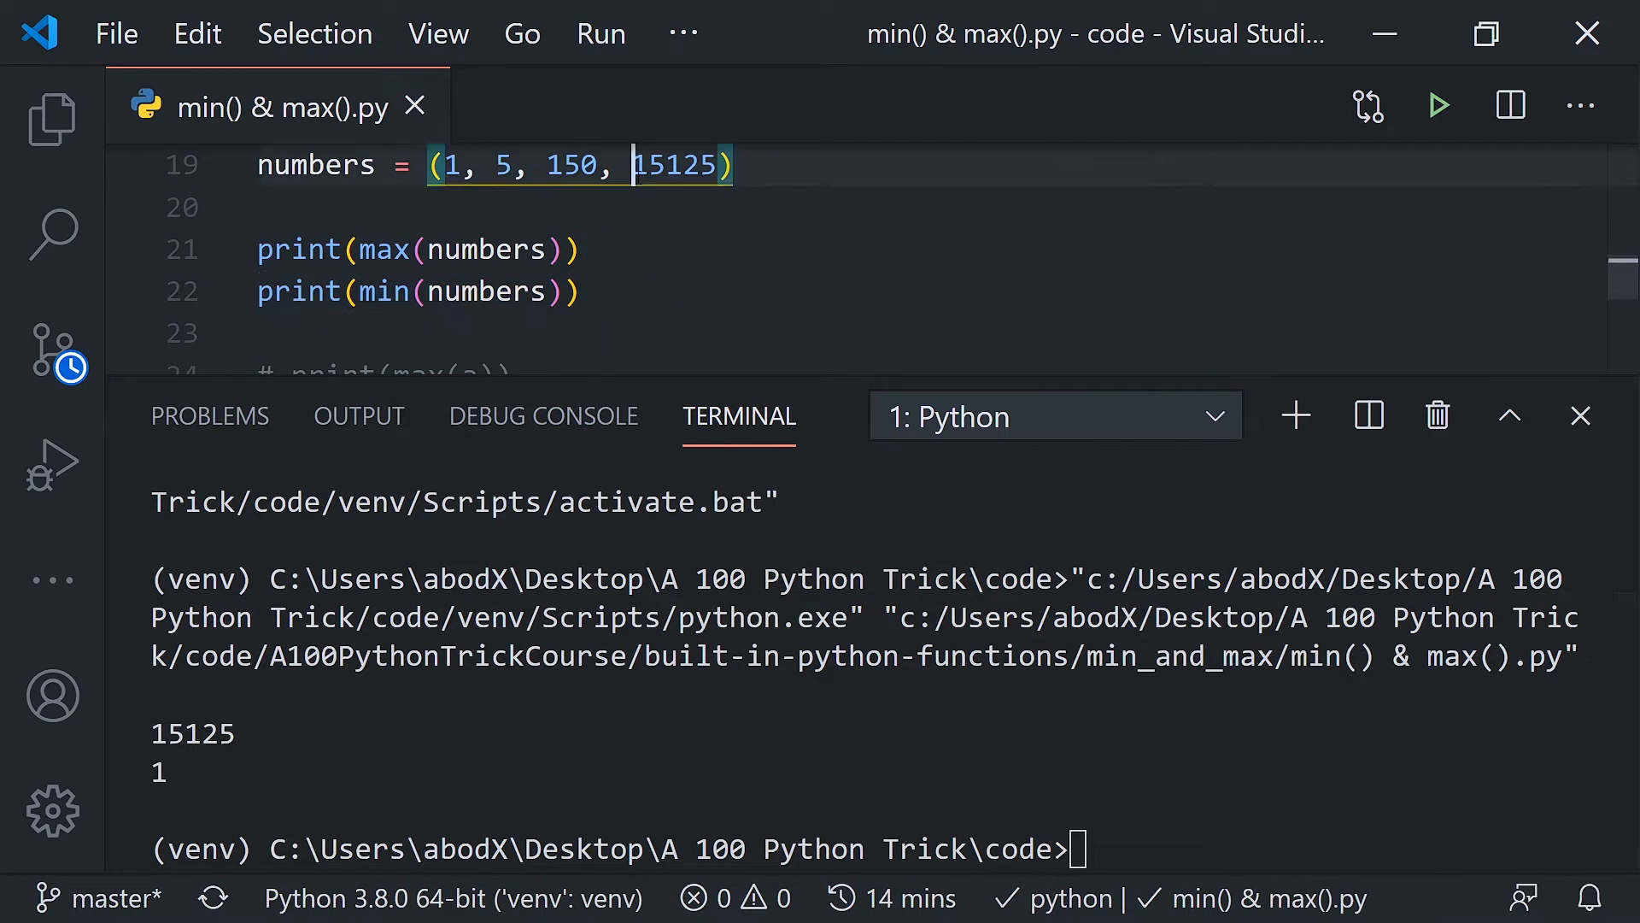
double_click(675, 164)
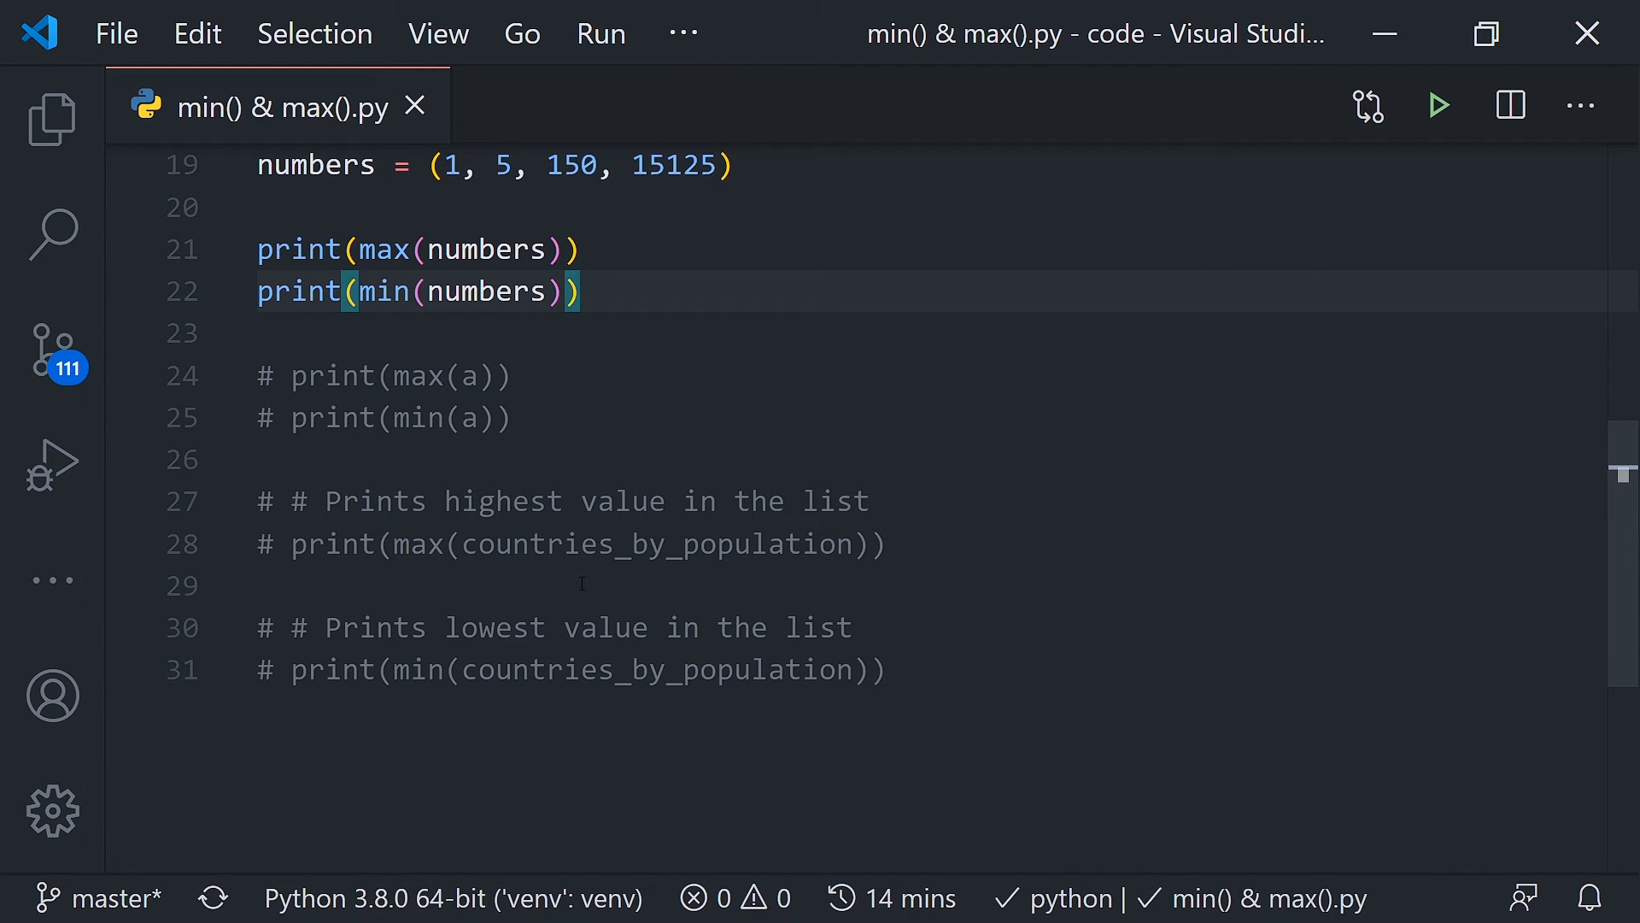
scroll(up, 3)
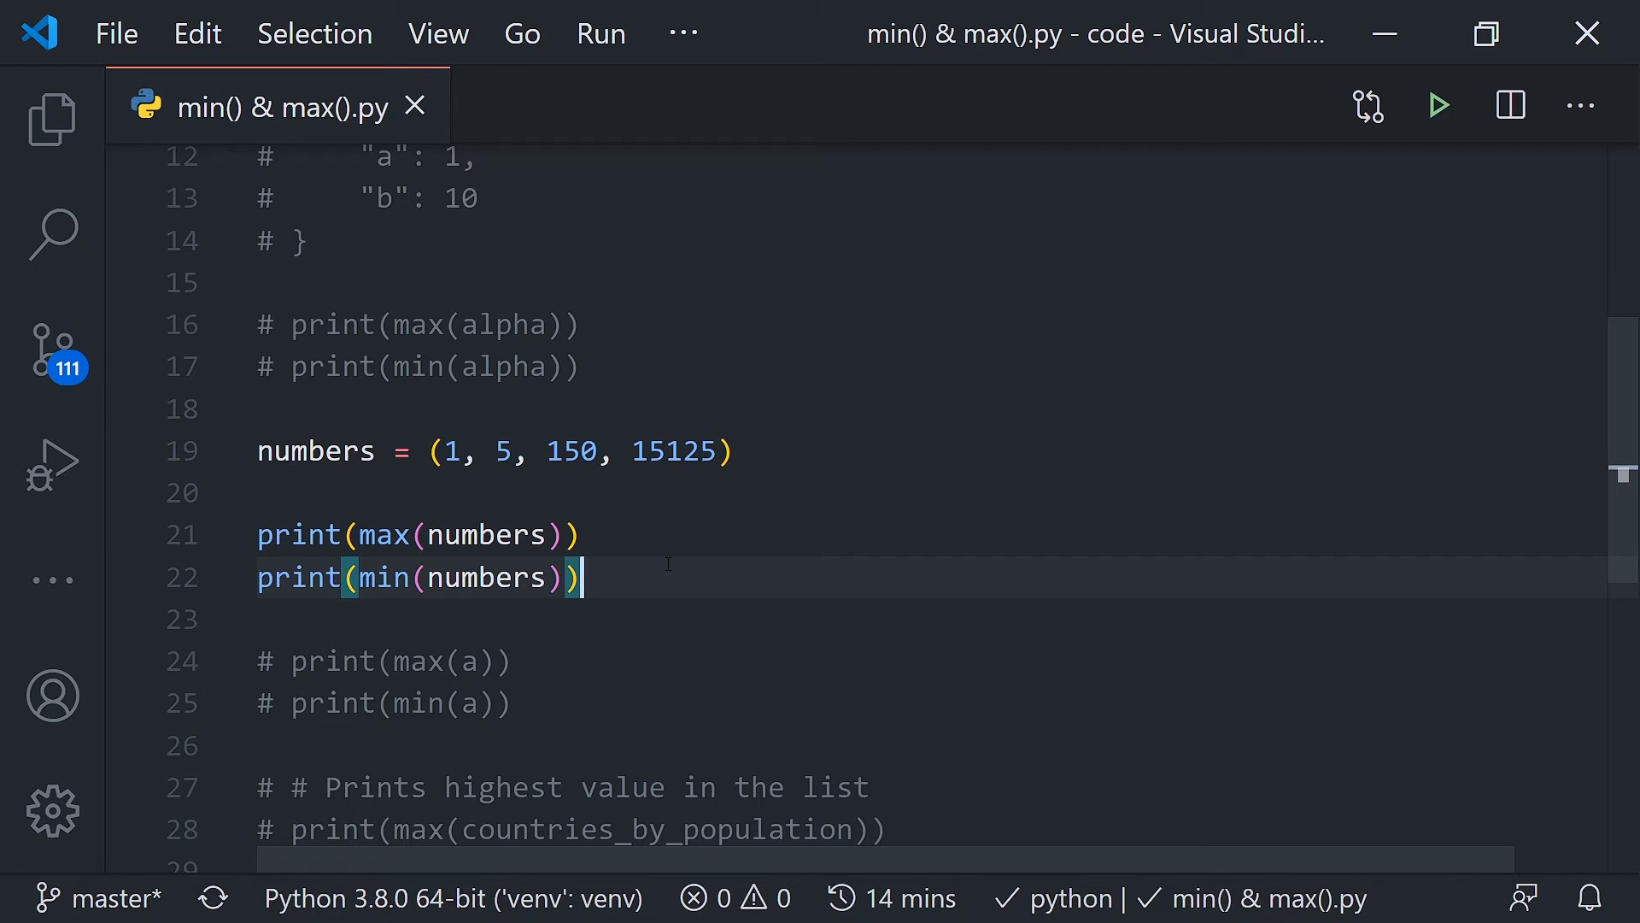